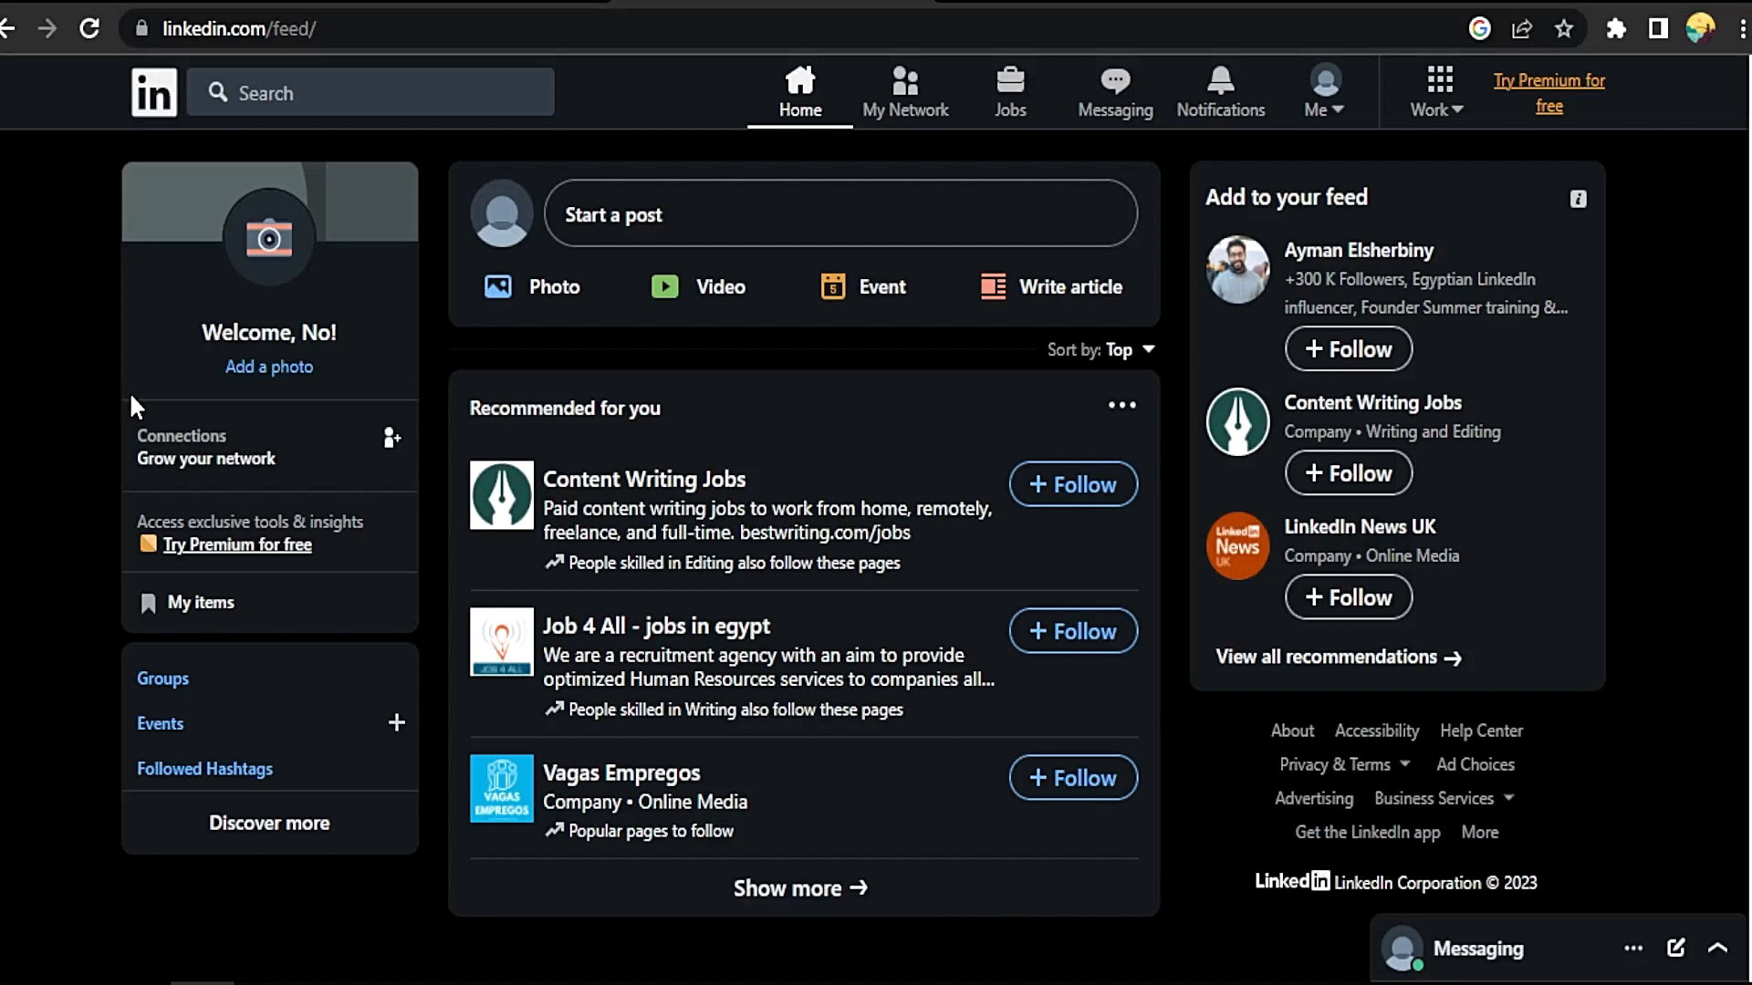
pyautogui.moveTo(67, 349)
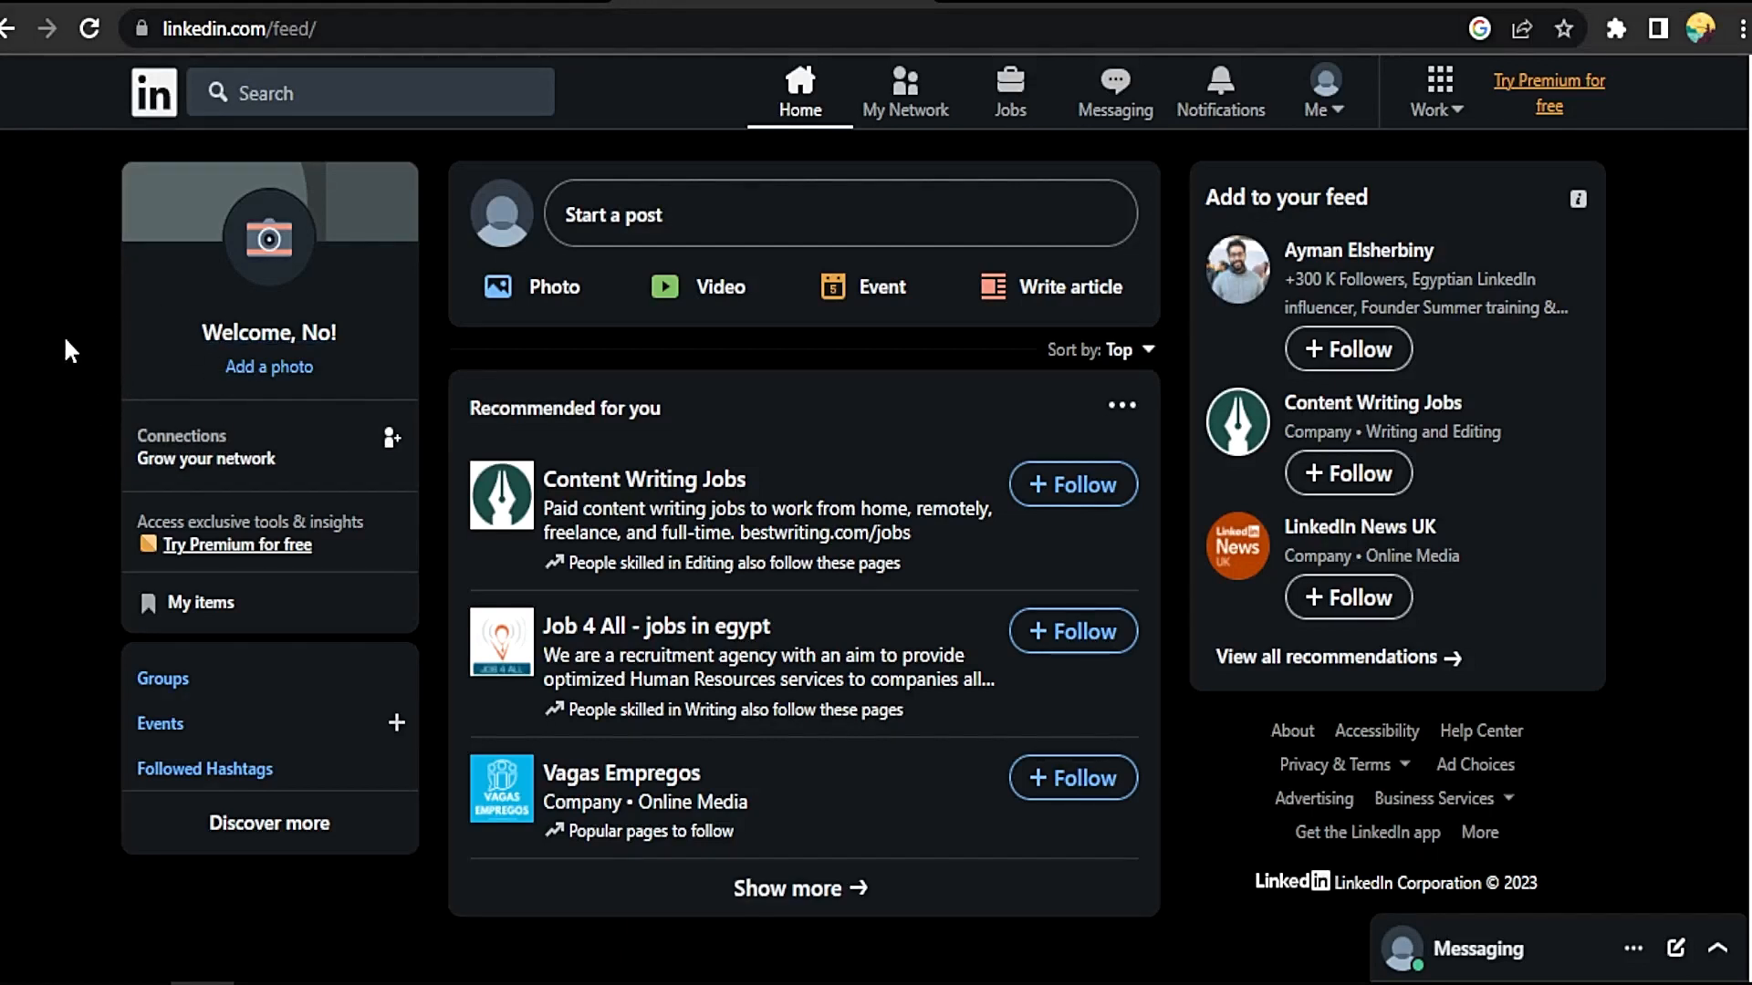
# Go to Settings & Privacy from the Me account menu.
pyautogui.click(1319, 89)
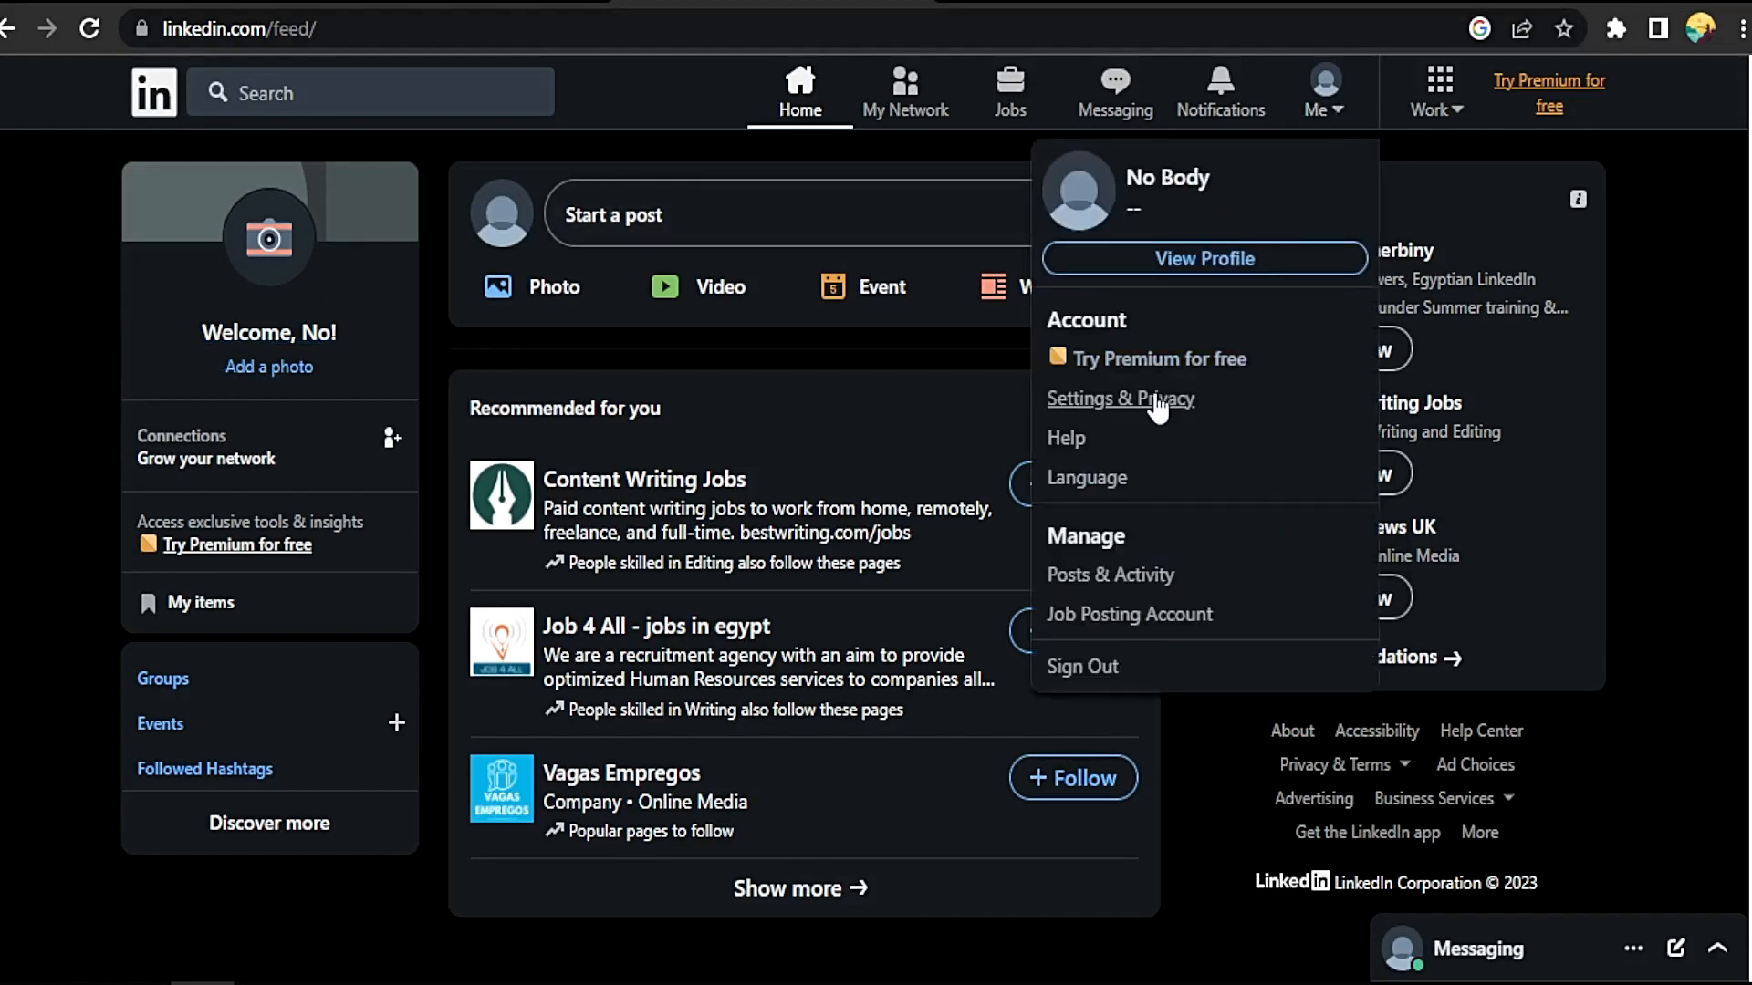
pyautogui.click(1118, 400)
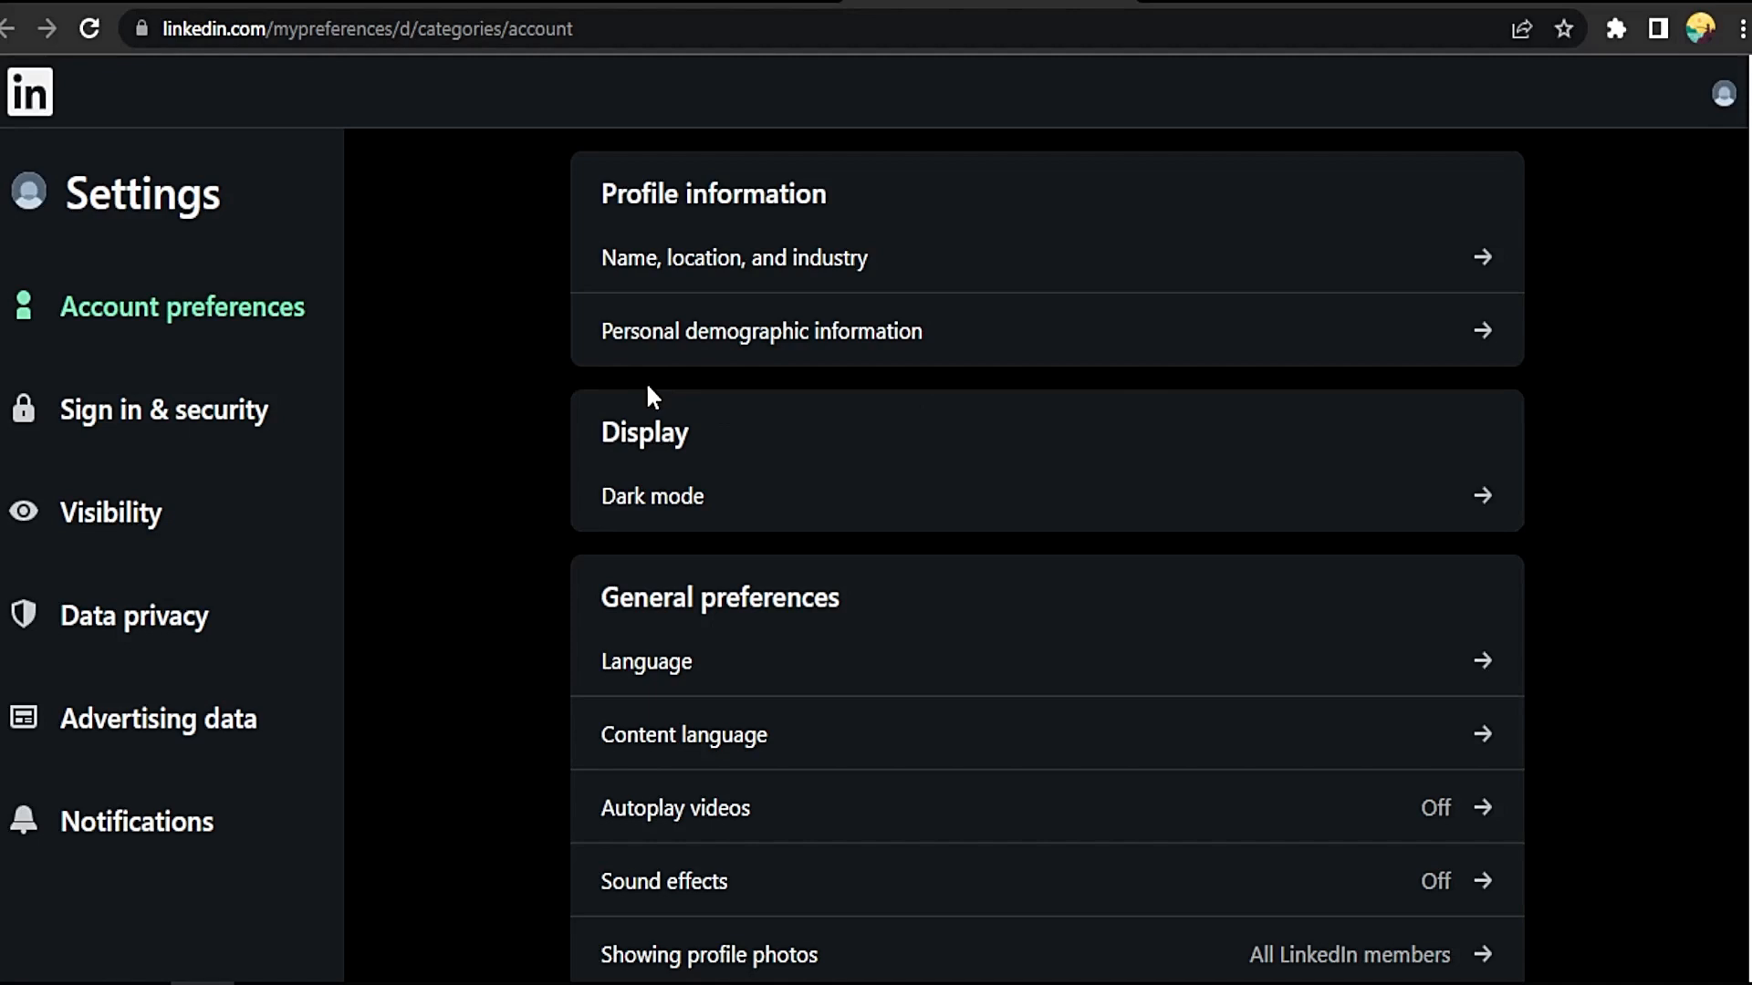
pyautogui.moveTo(230, 622)
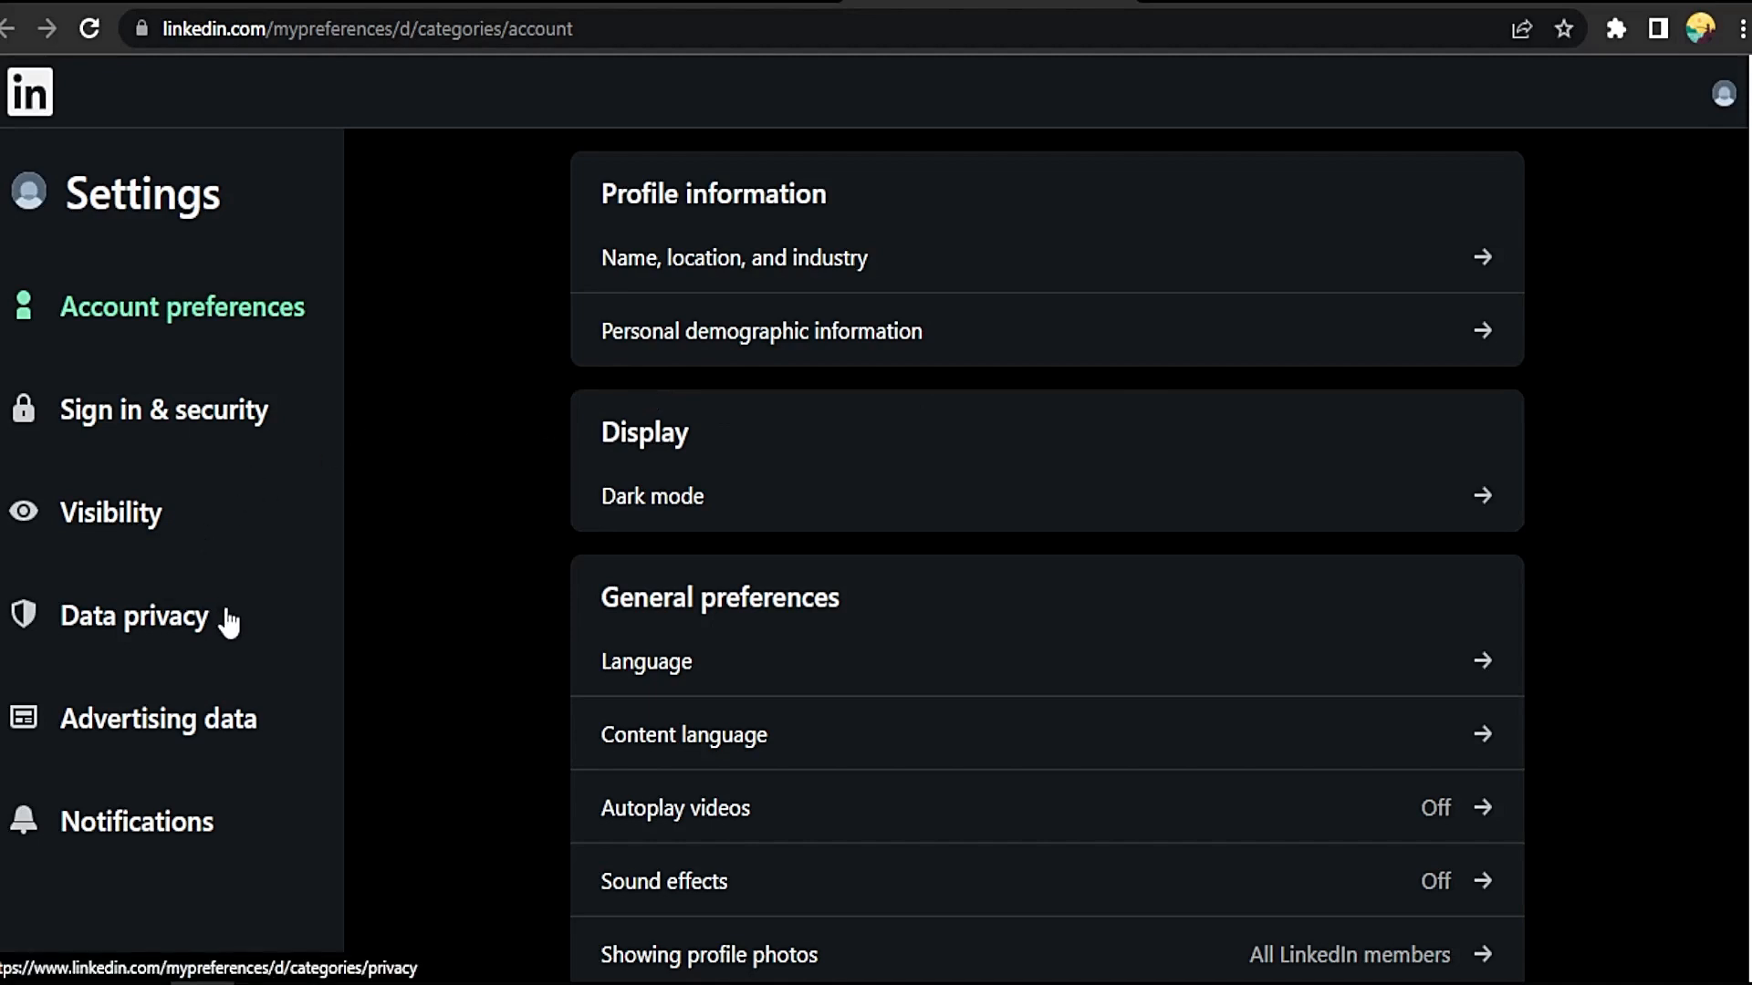
# Reach Job application settings under Data privacy's job seeking preferences.
pyautogui.click(133, 614)
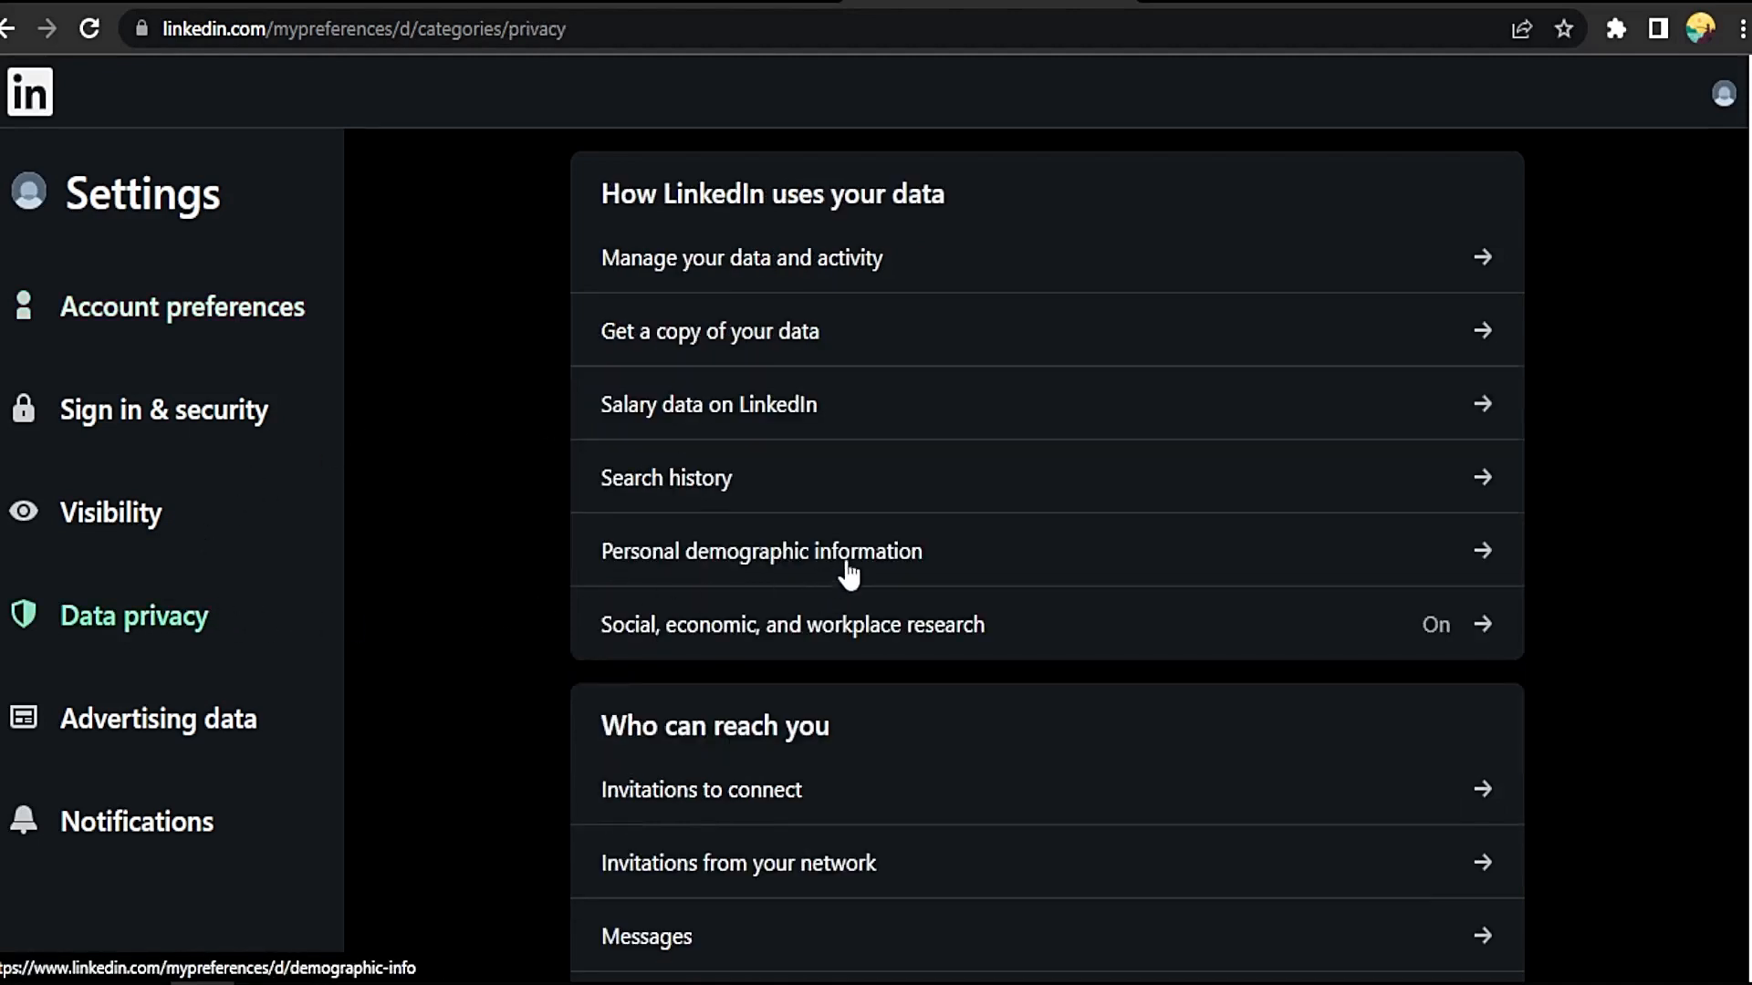
pyautogui.scroll(-3)
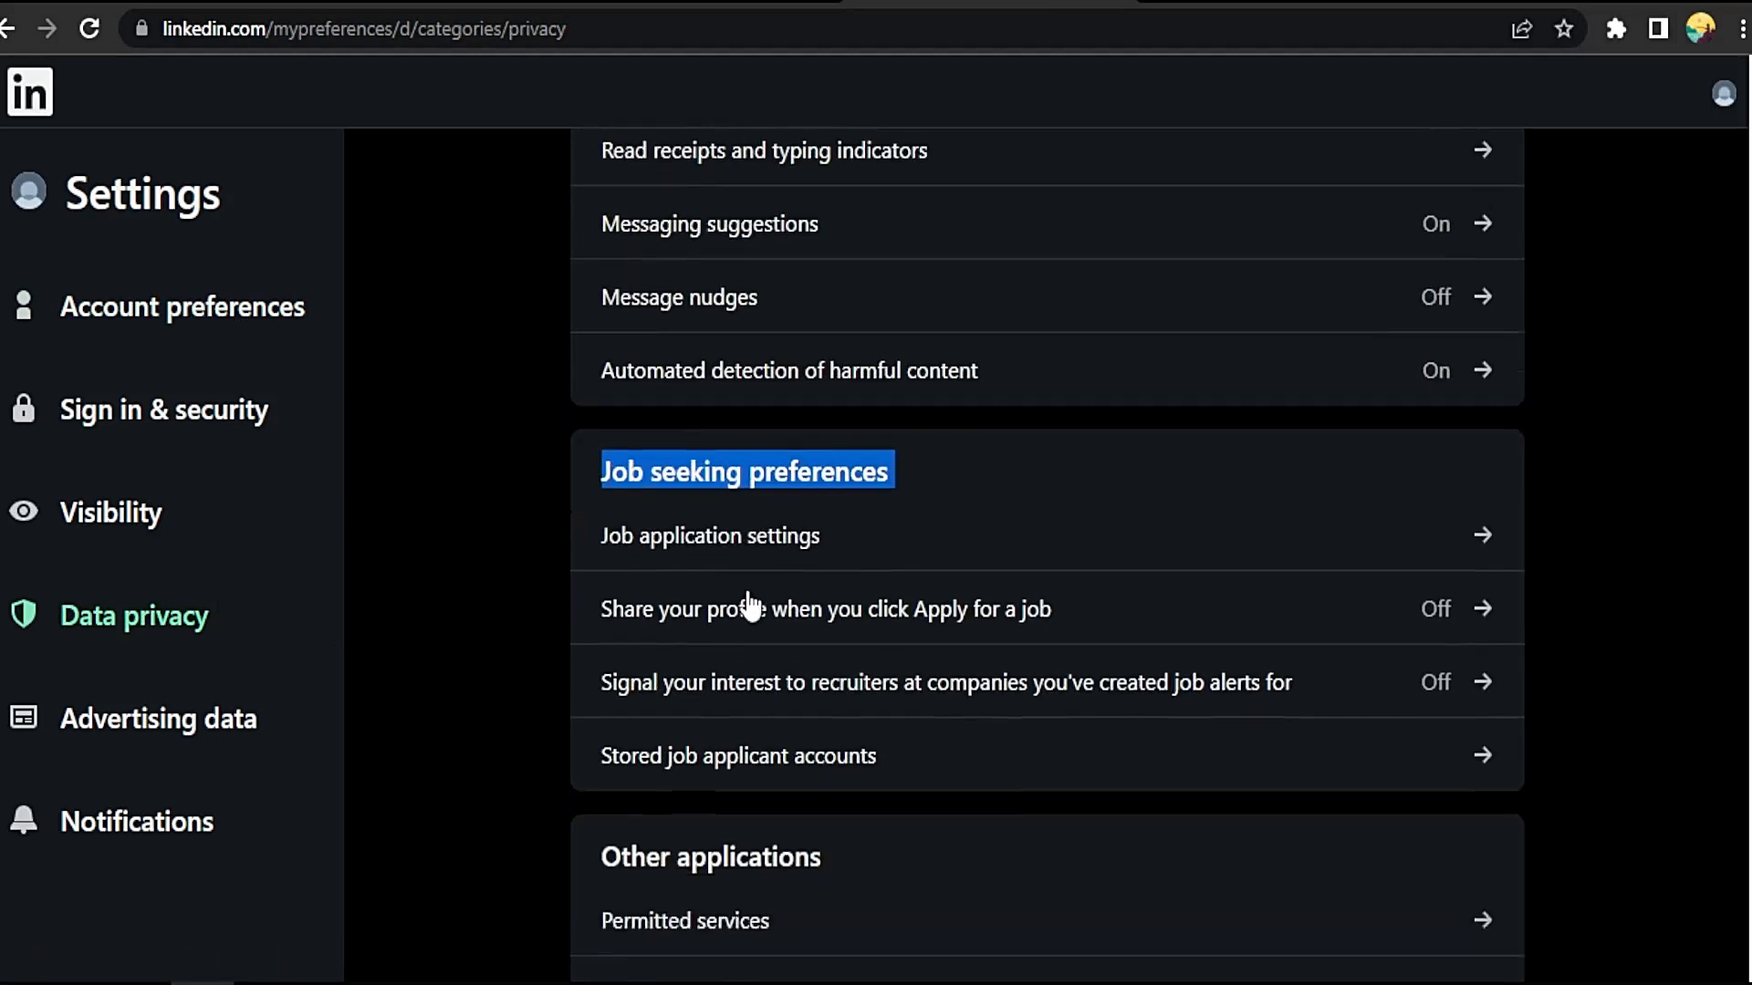
pyautogui.scroll(-3)
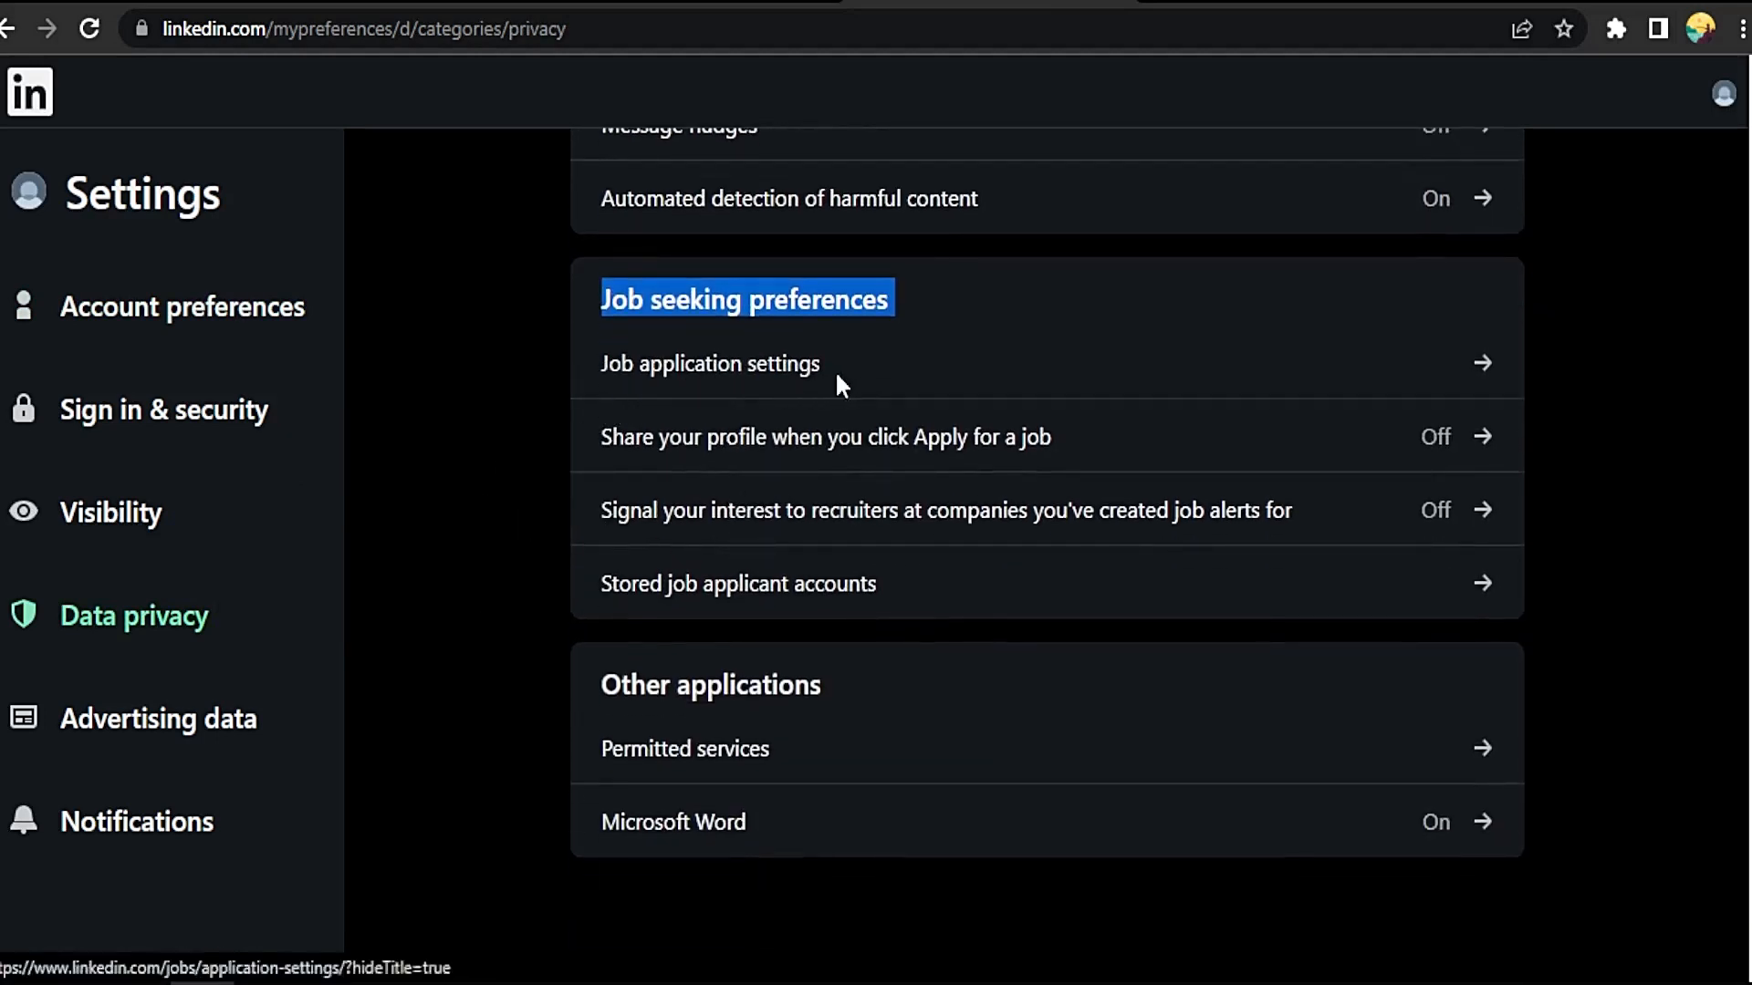
pyautogui.click(709, 363)
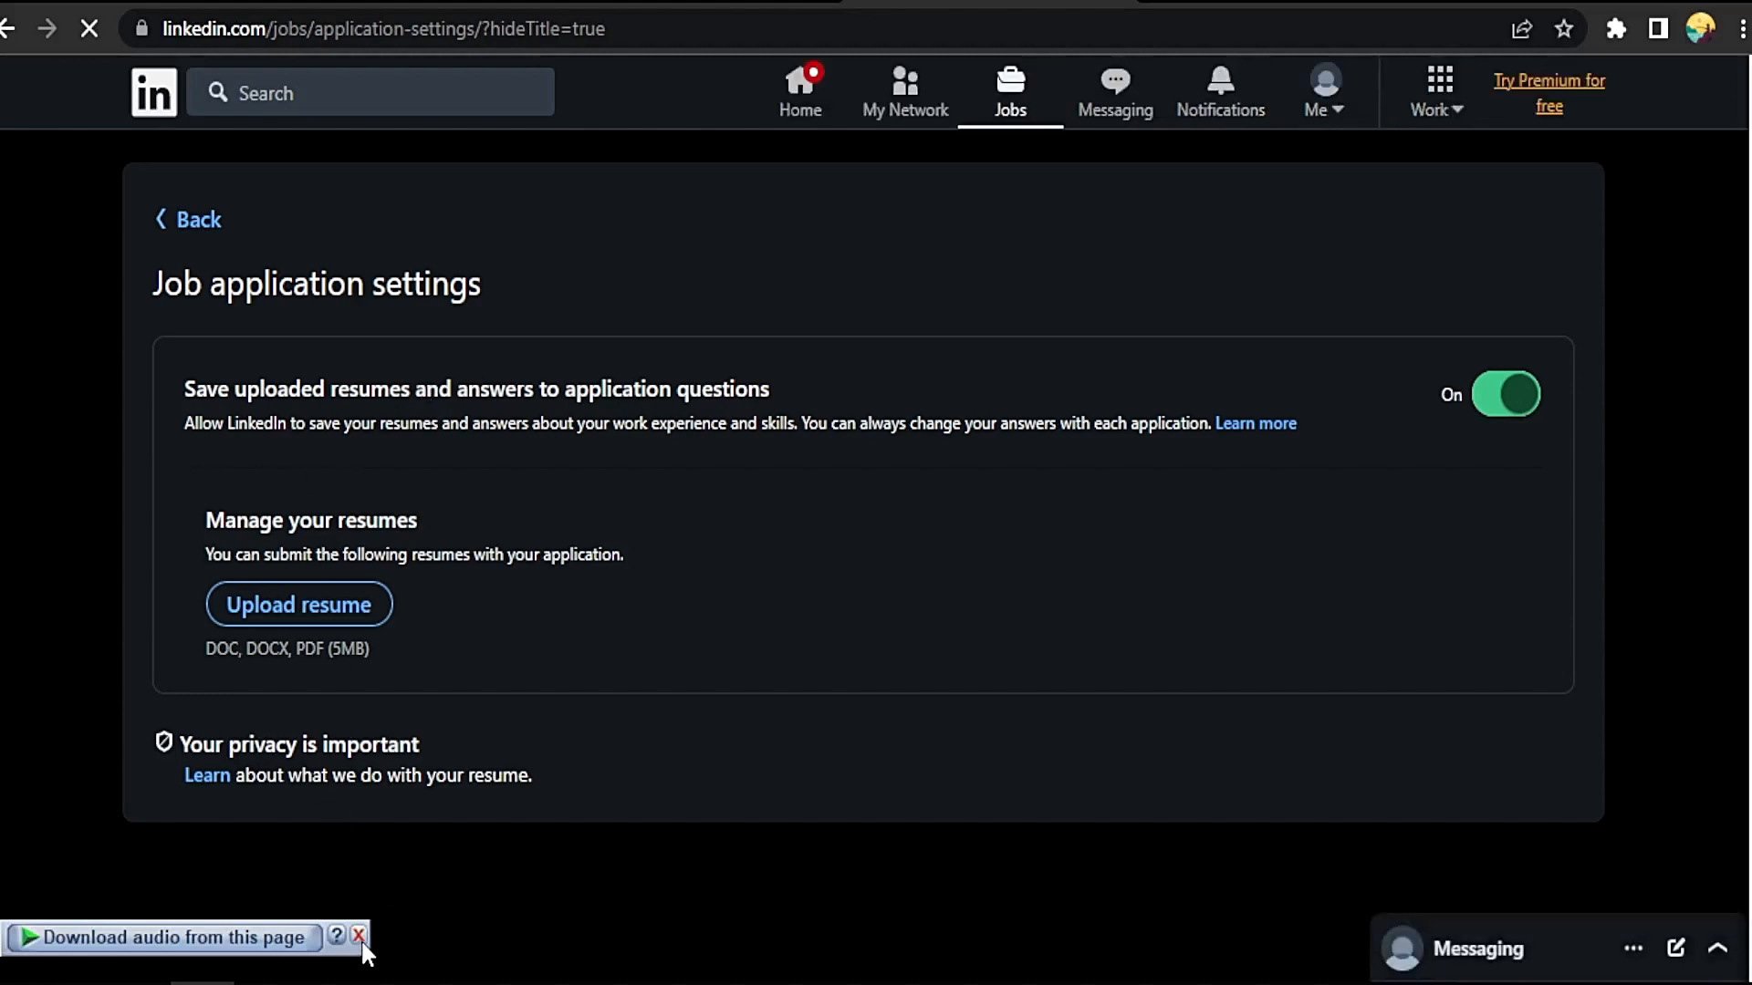
# Turn off 'Save uploaded resumes and answers' with deletion confirmed, then switch it back on.
pyautogui.click(358, 936)
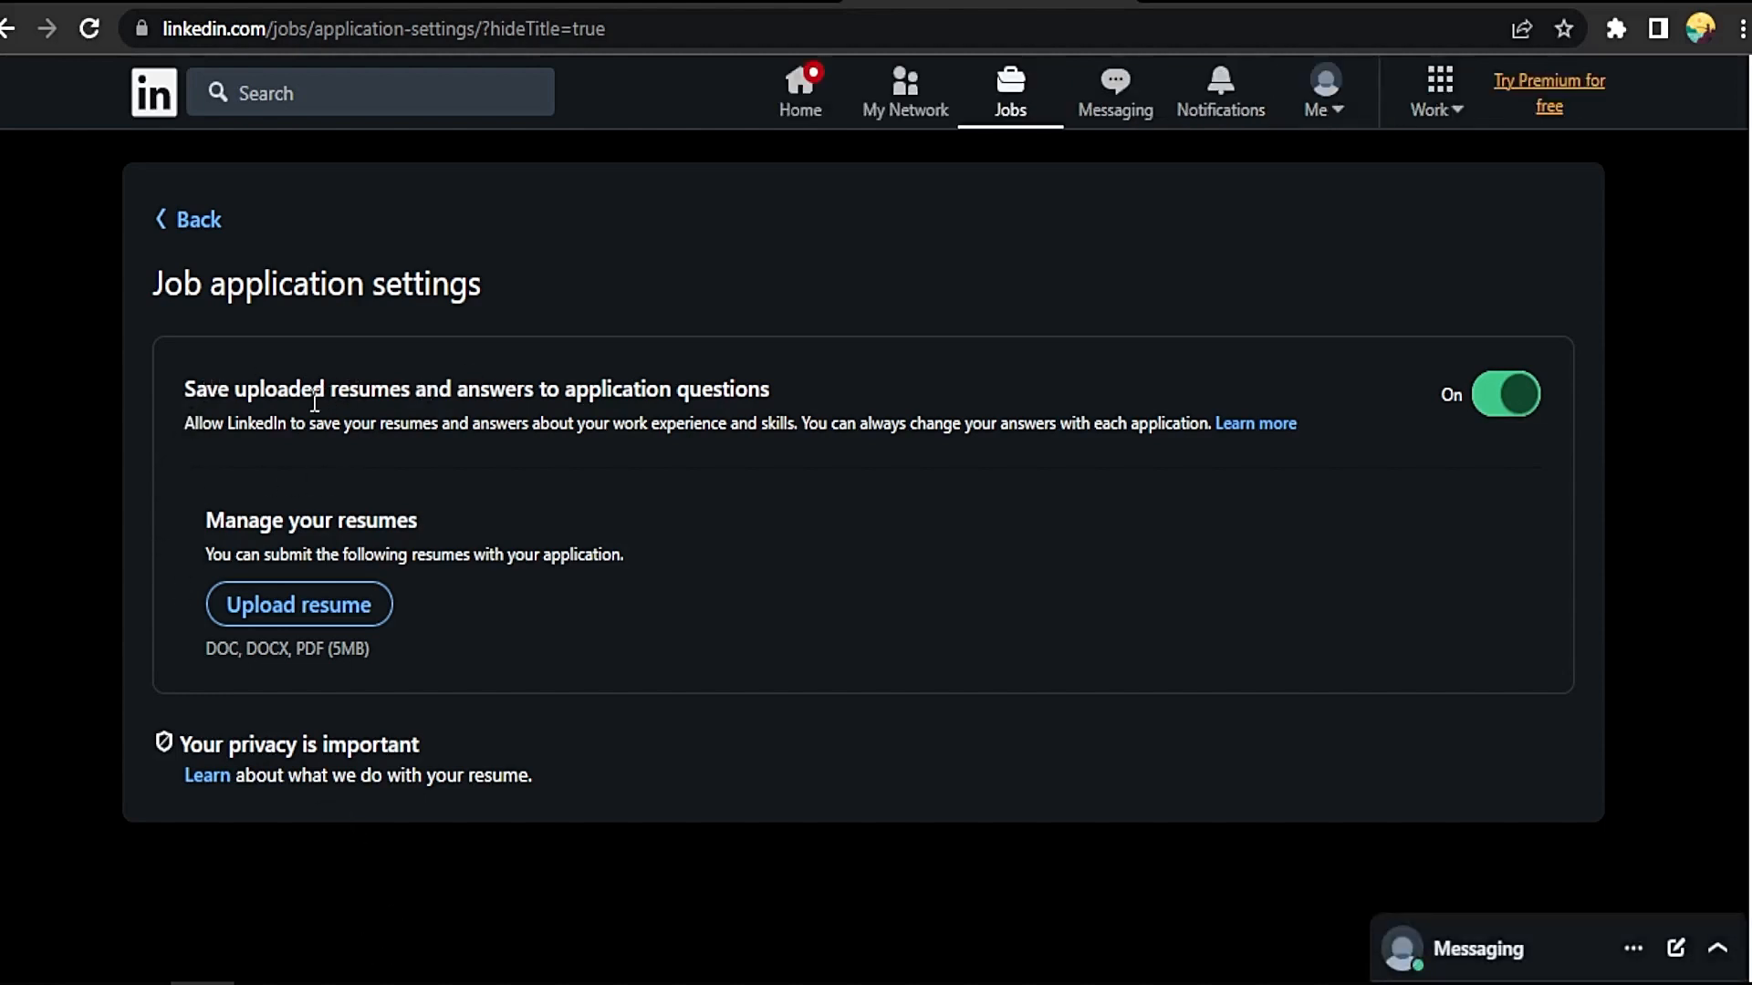
pyautogui.moveTo(700, 374)
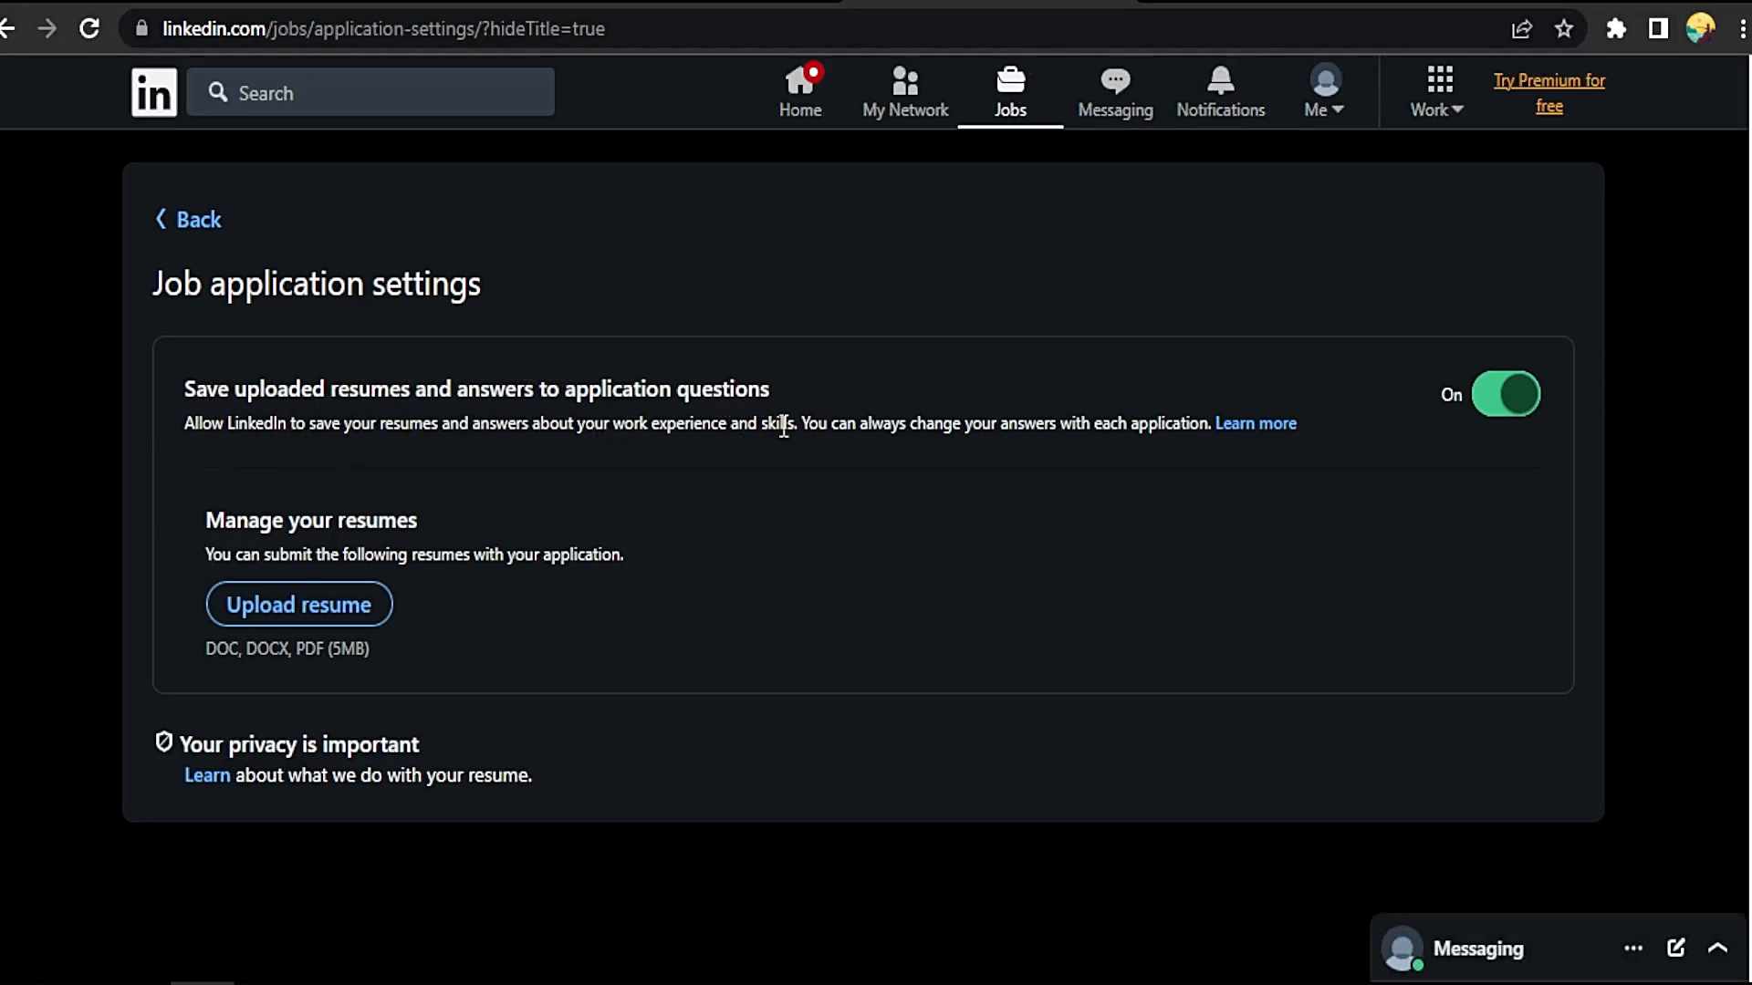
pyautogui.moveTo(1094, 426)
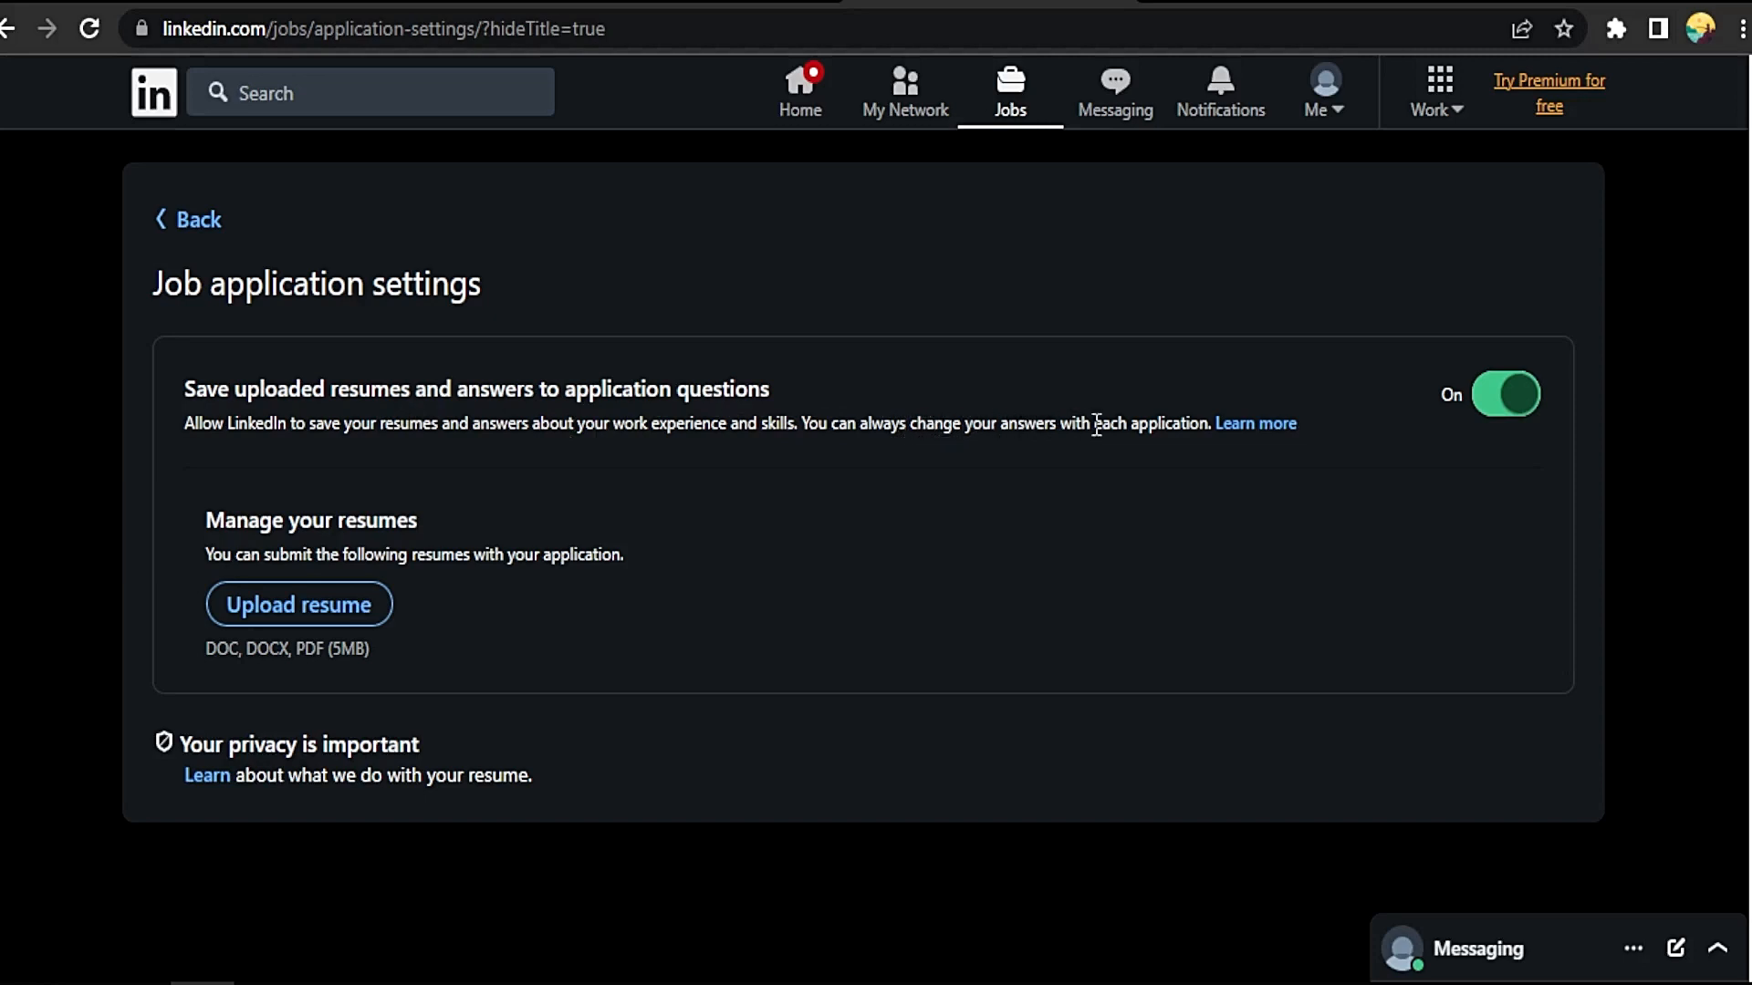
pyautogui.click(1505, 394)
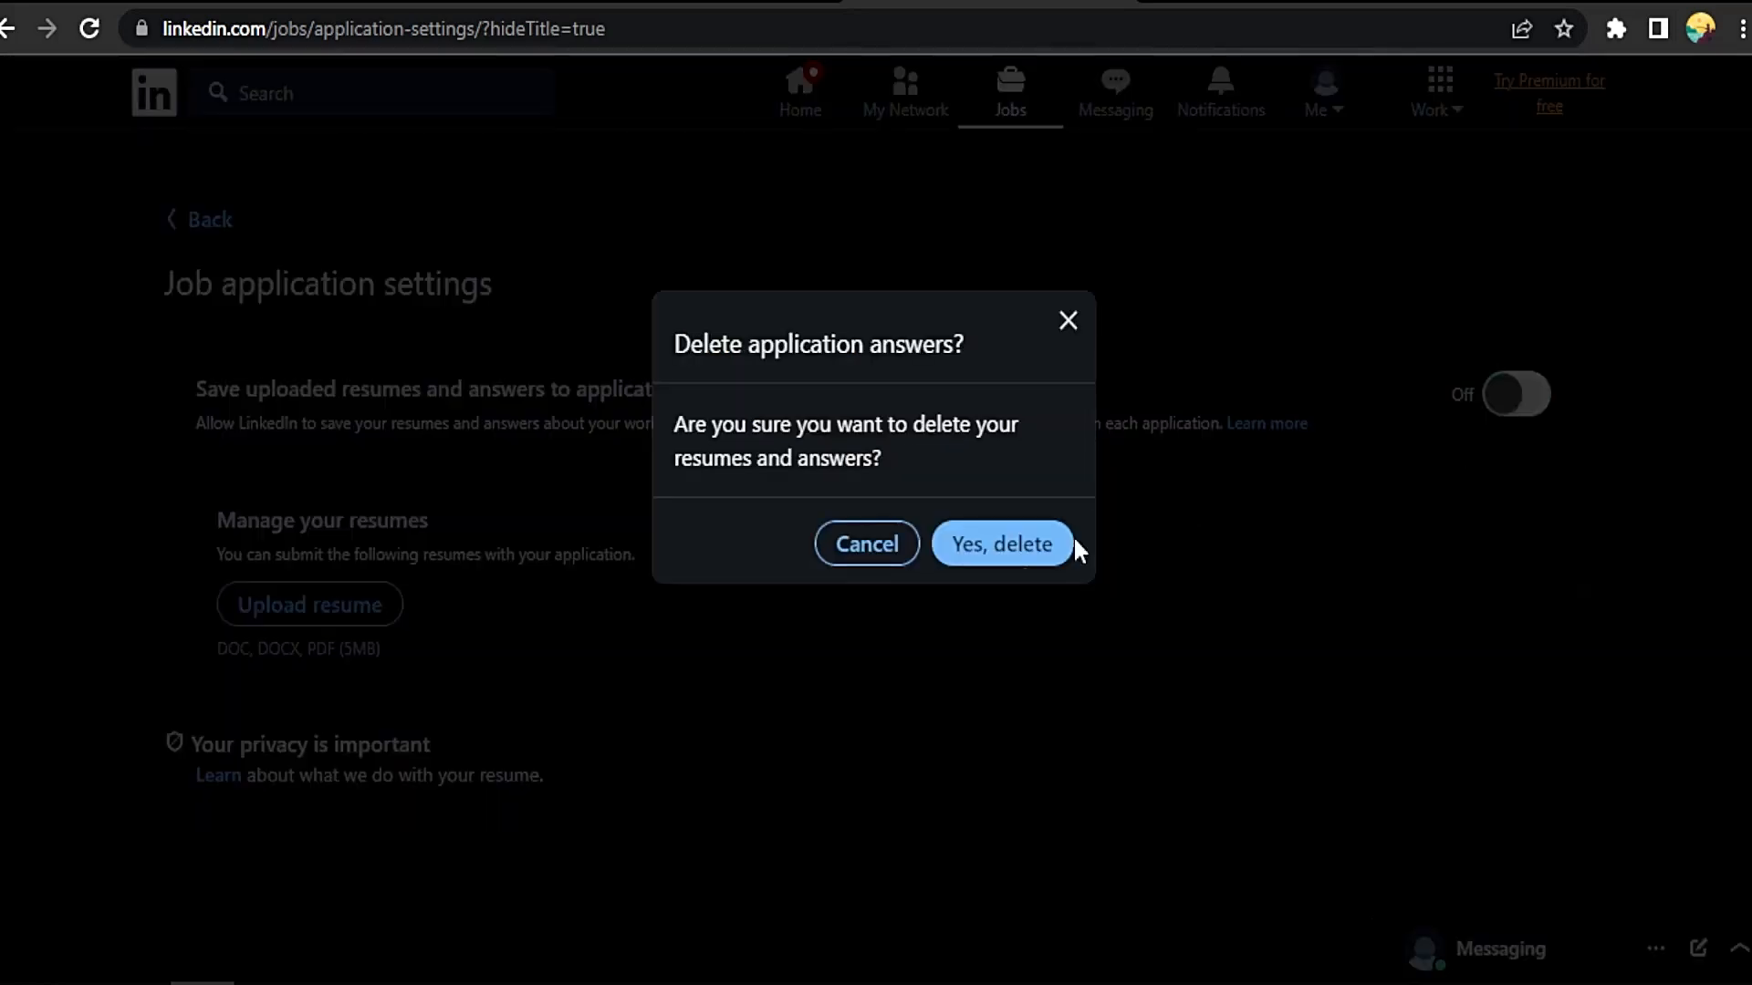
pyautogui.moveTo(827, 451)
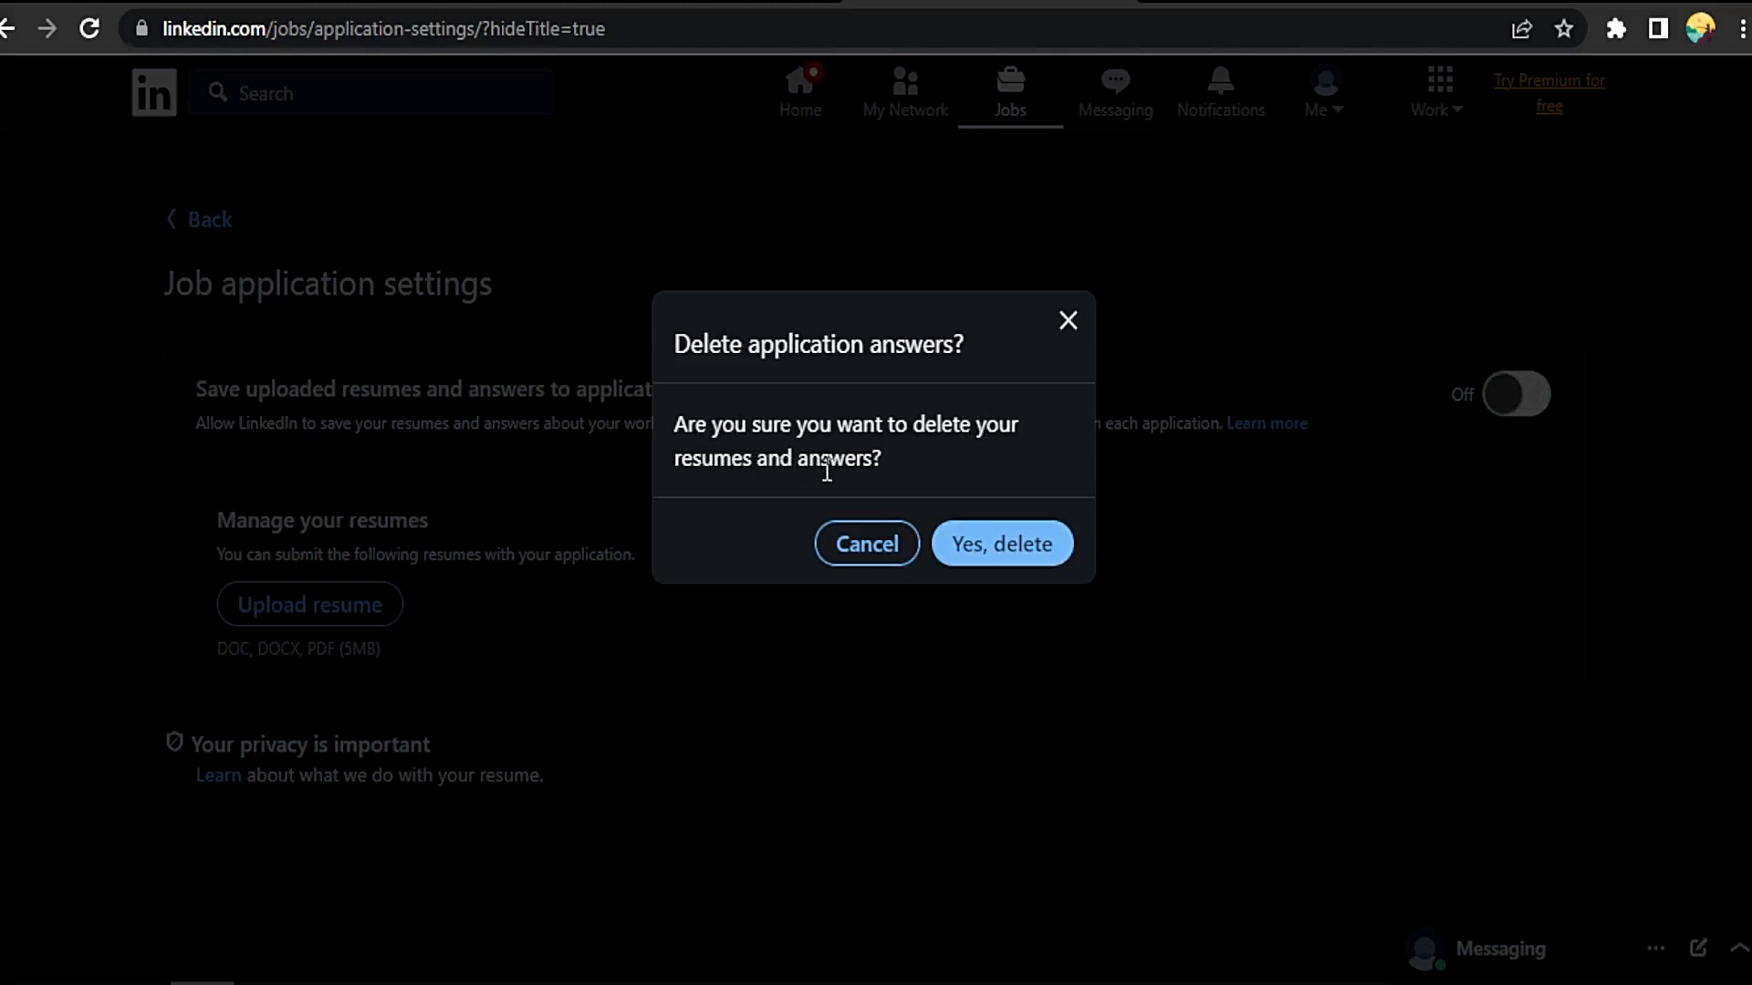
pyautogui.click(1001, 544)
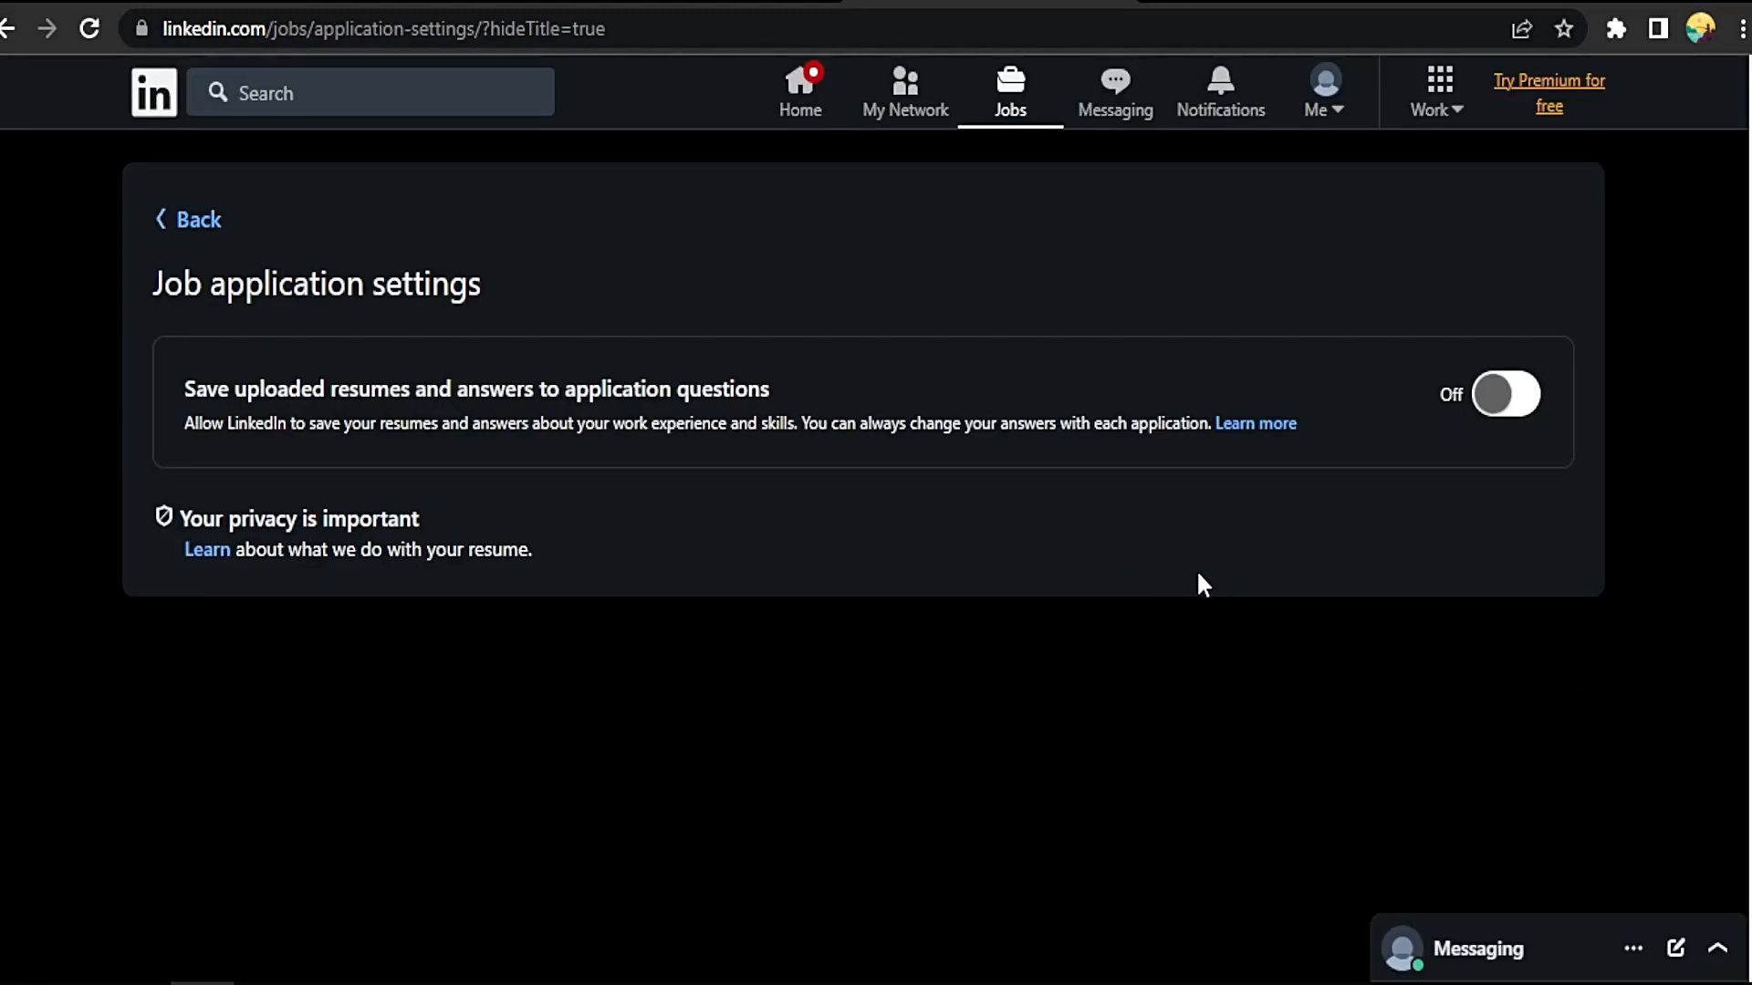
pyautogui.moveTo(1434, 445)
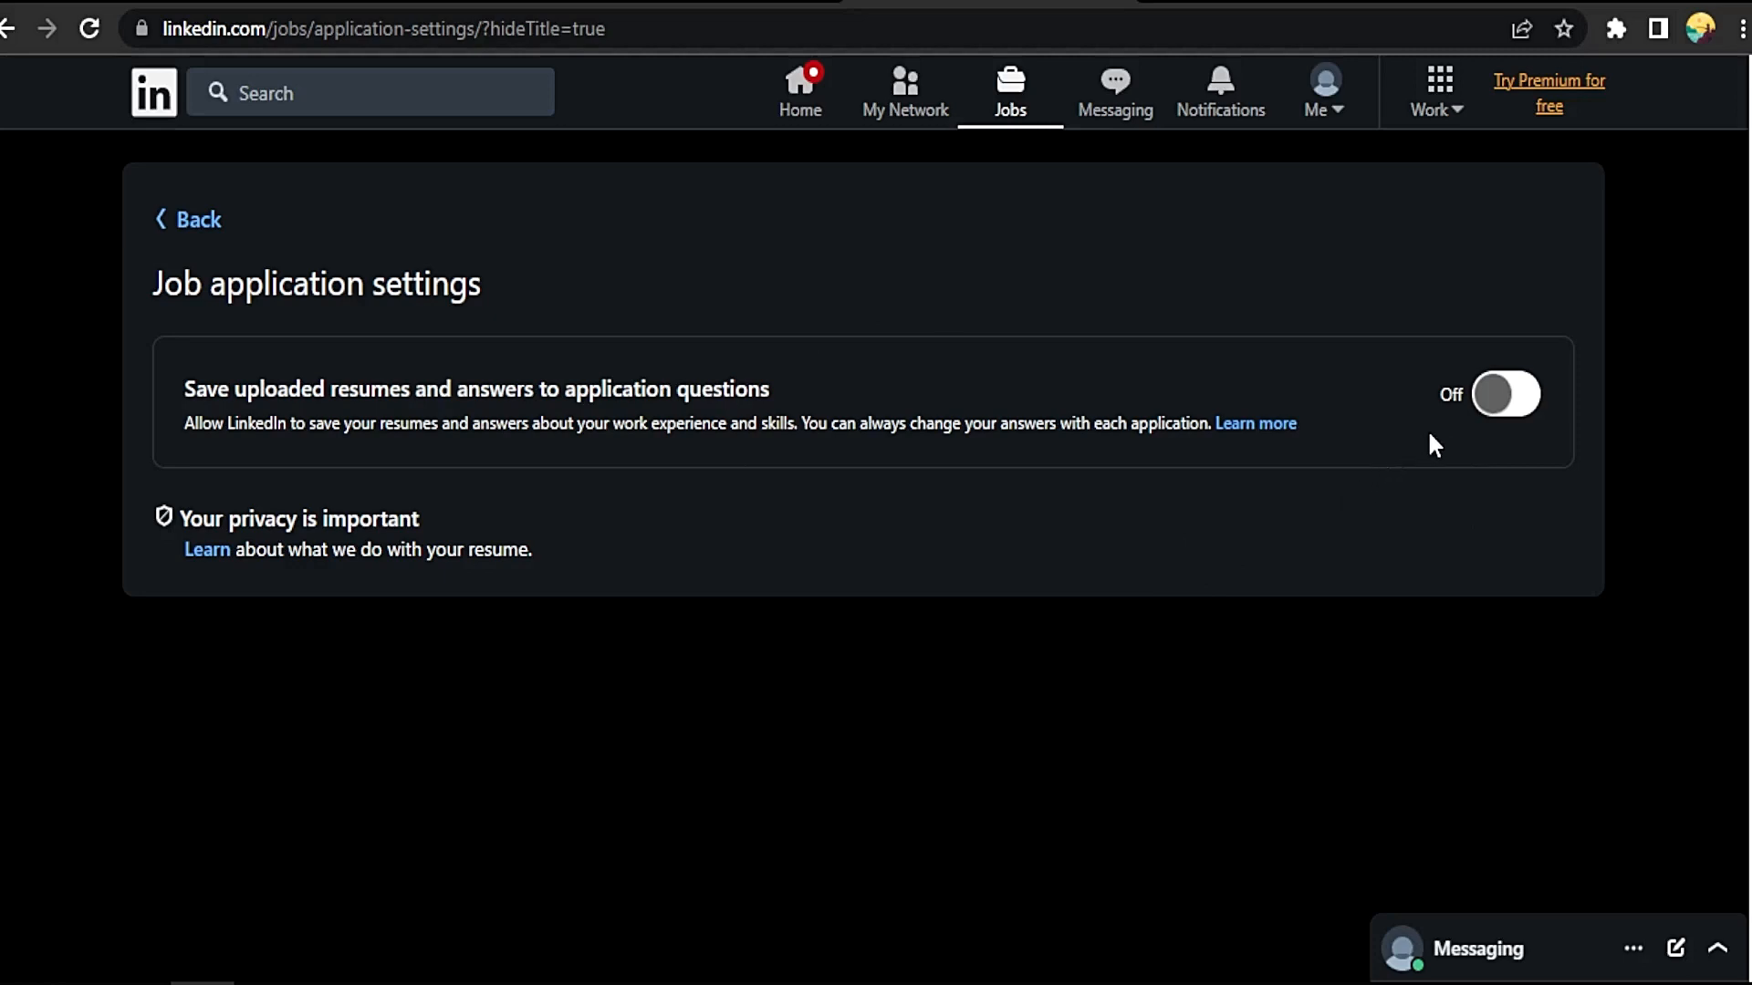
pyautogui.moveTo(1478, 432)
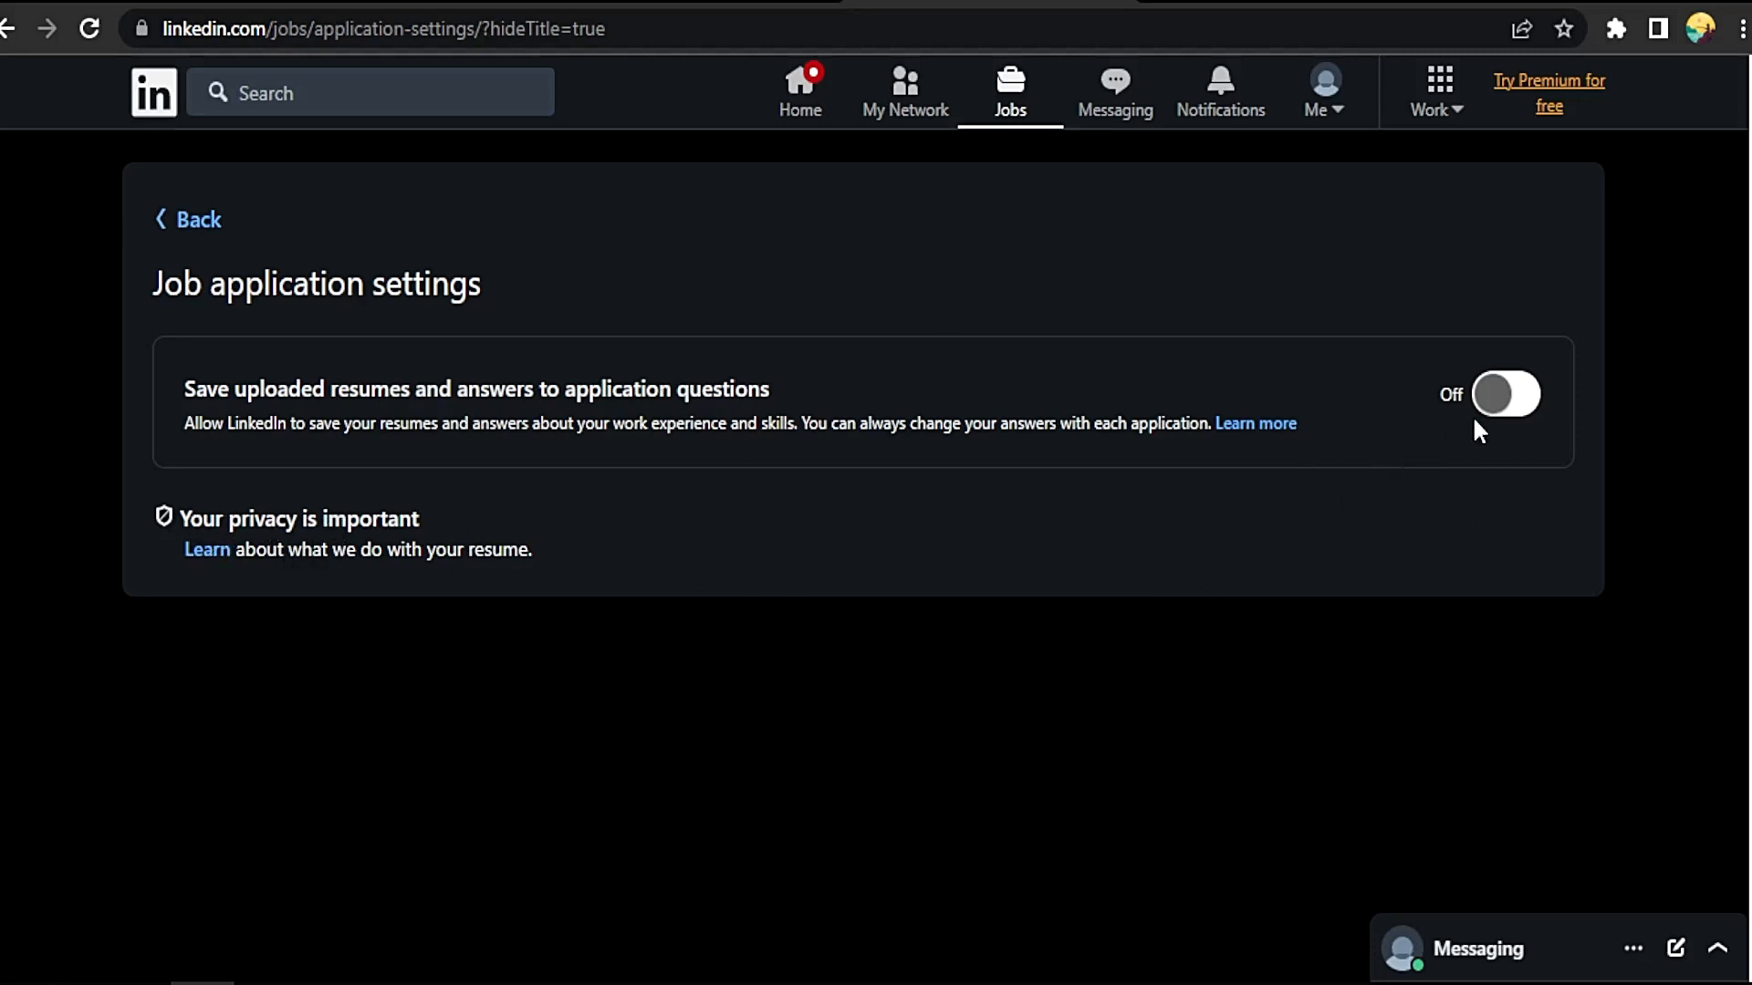
pyautogui.click(1505, 394)
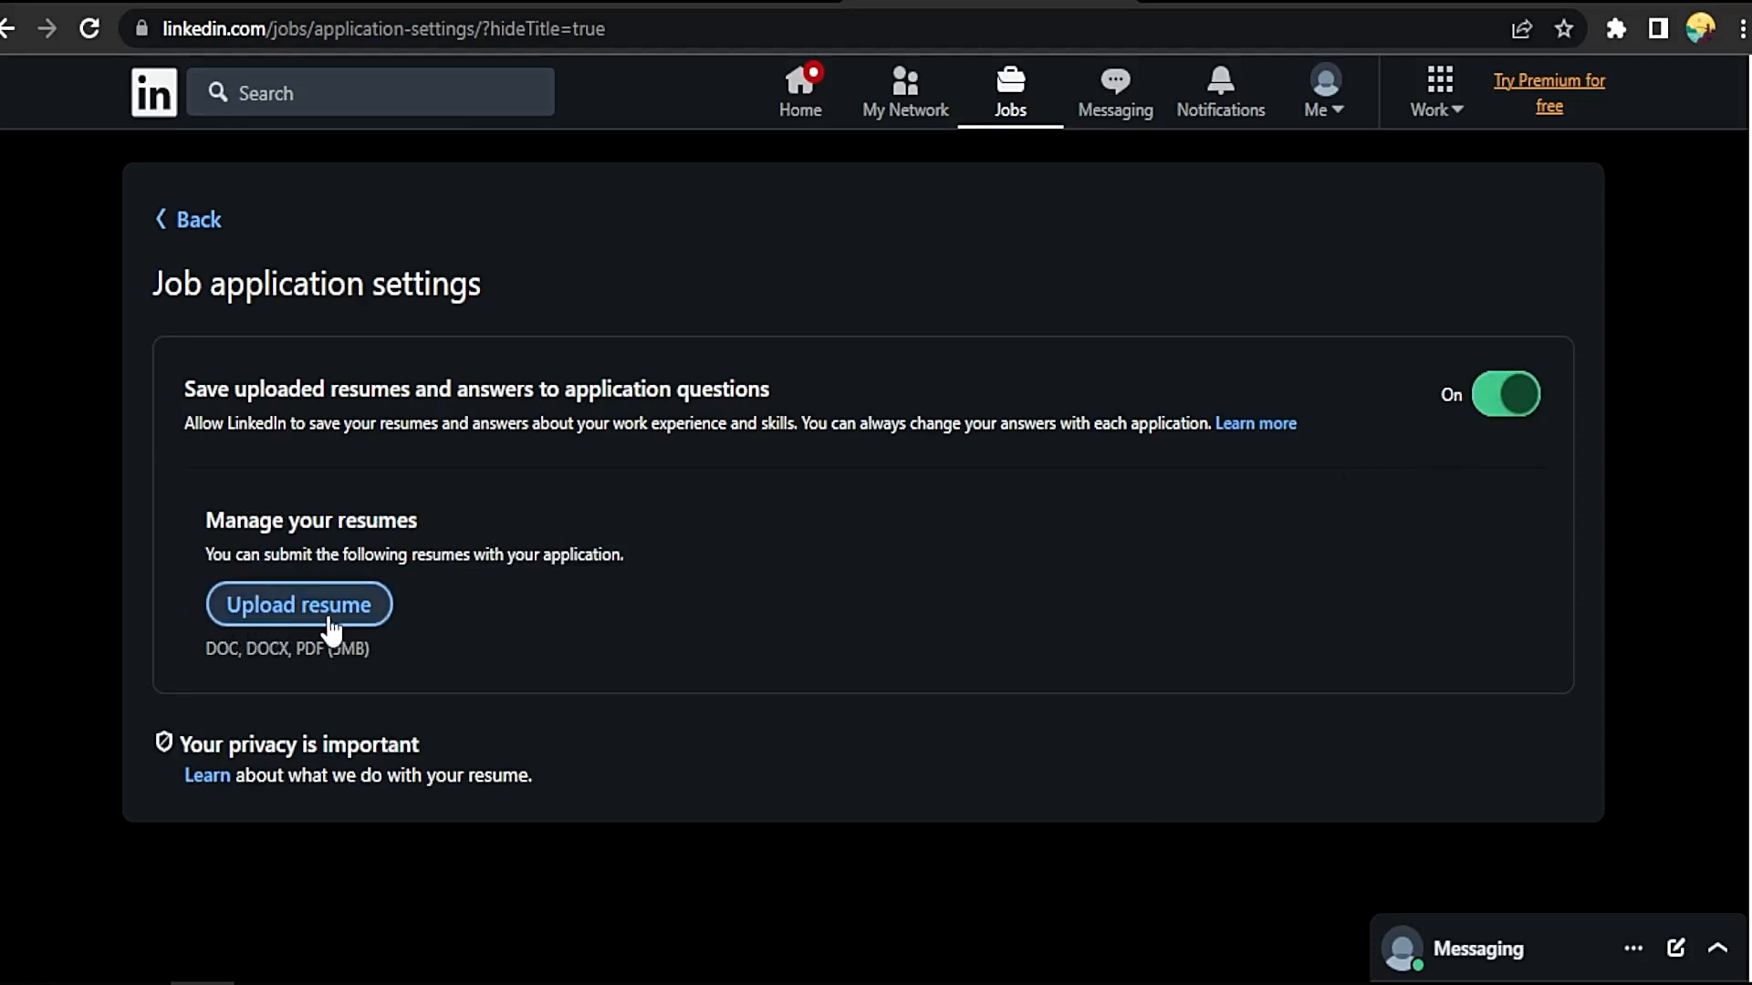
pyautogui.moveTo(315, 659)
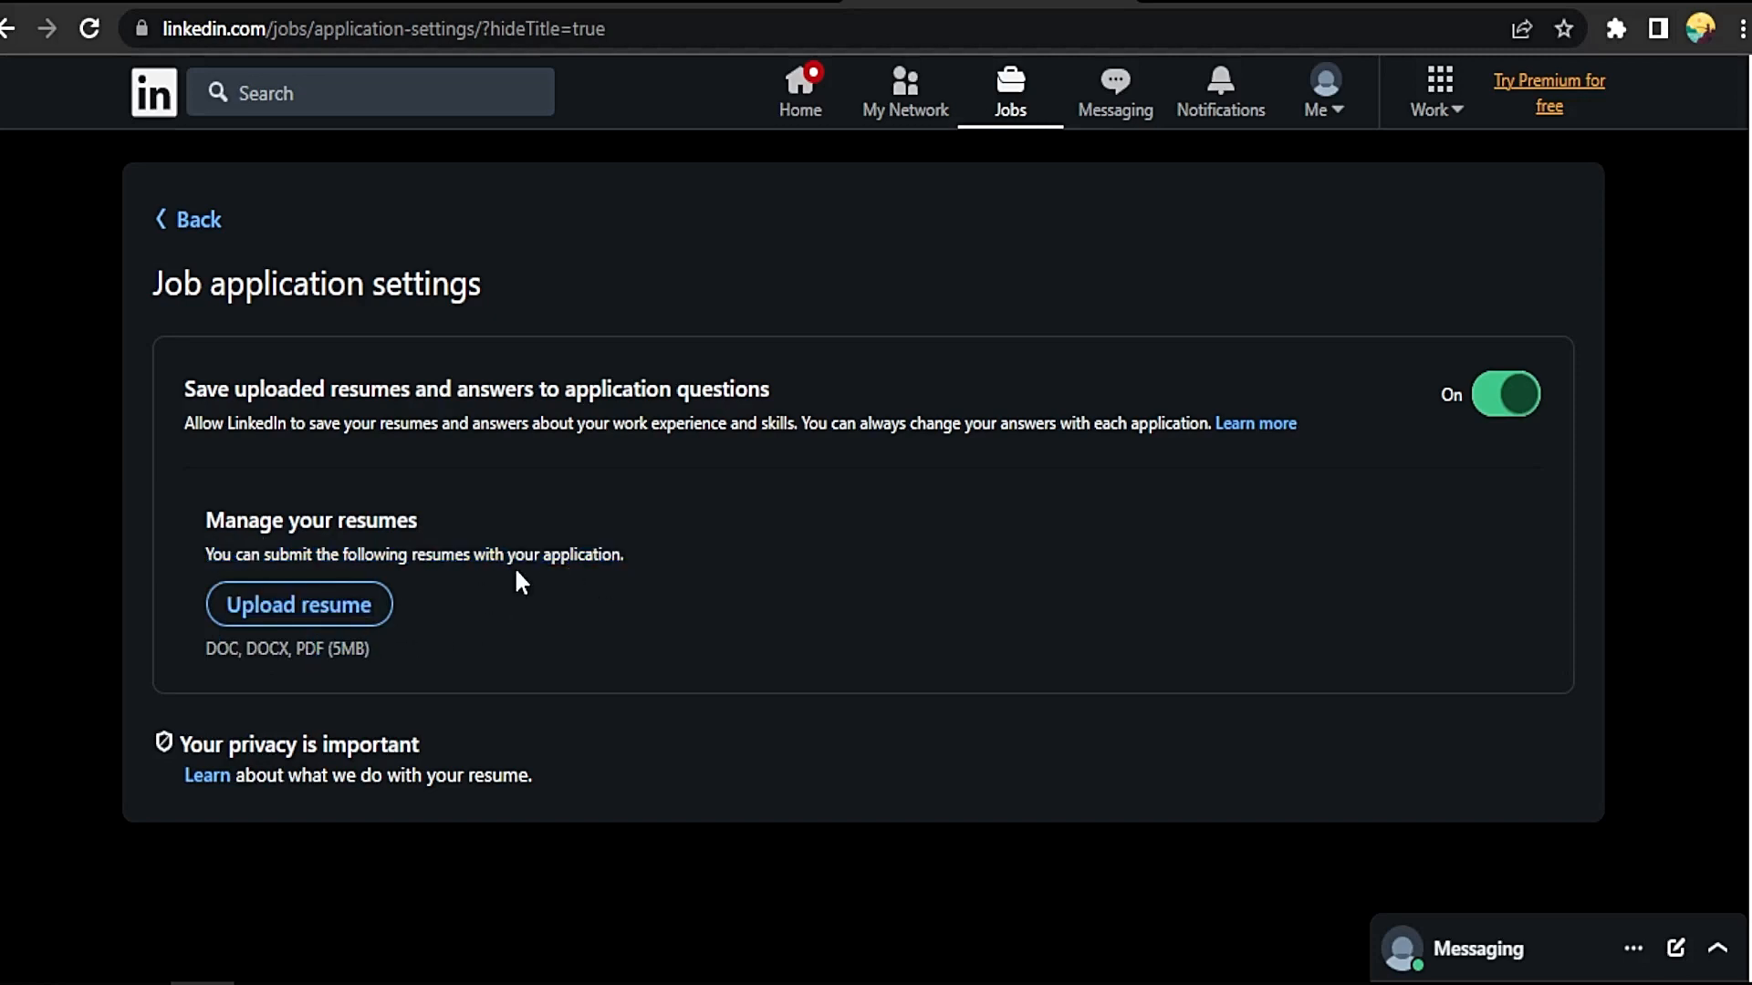
# Go back to Data privacy and bring the Job seeking preferences section into view.
pyautogui.click(188, 219)
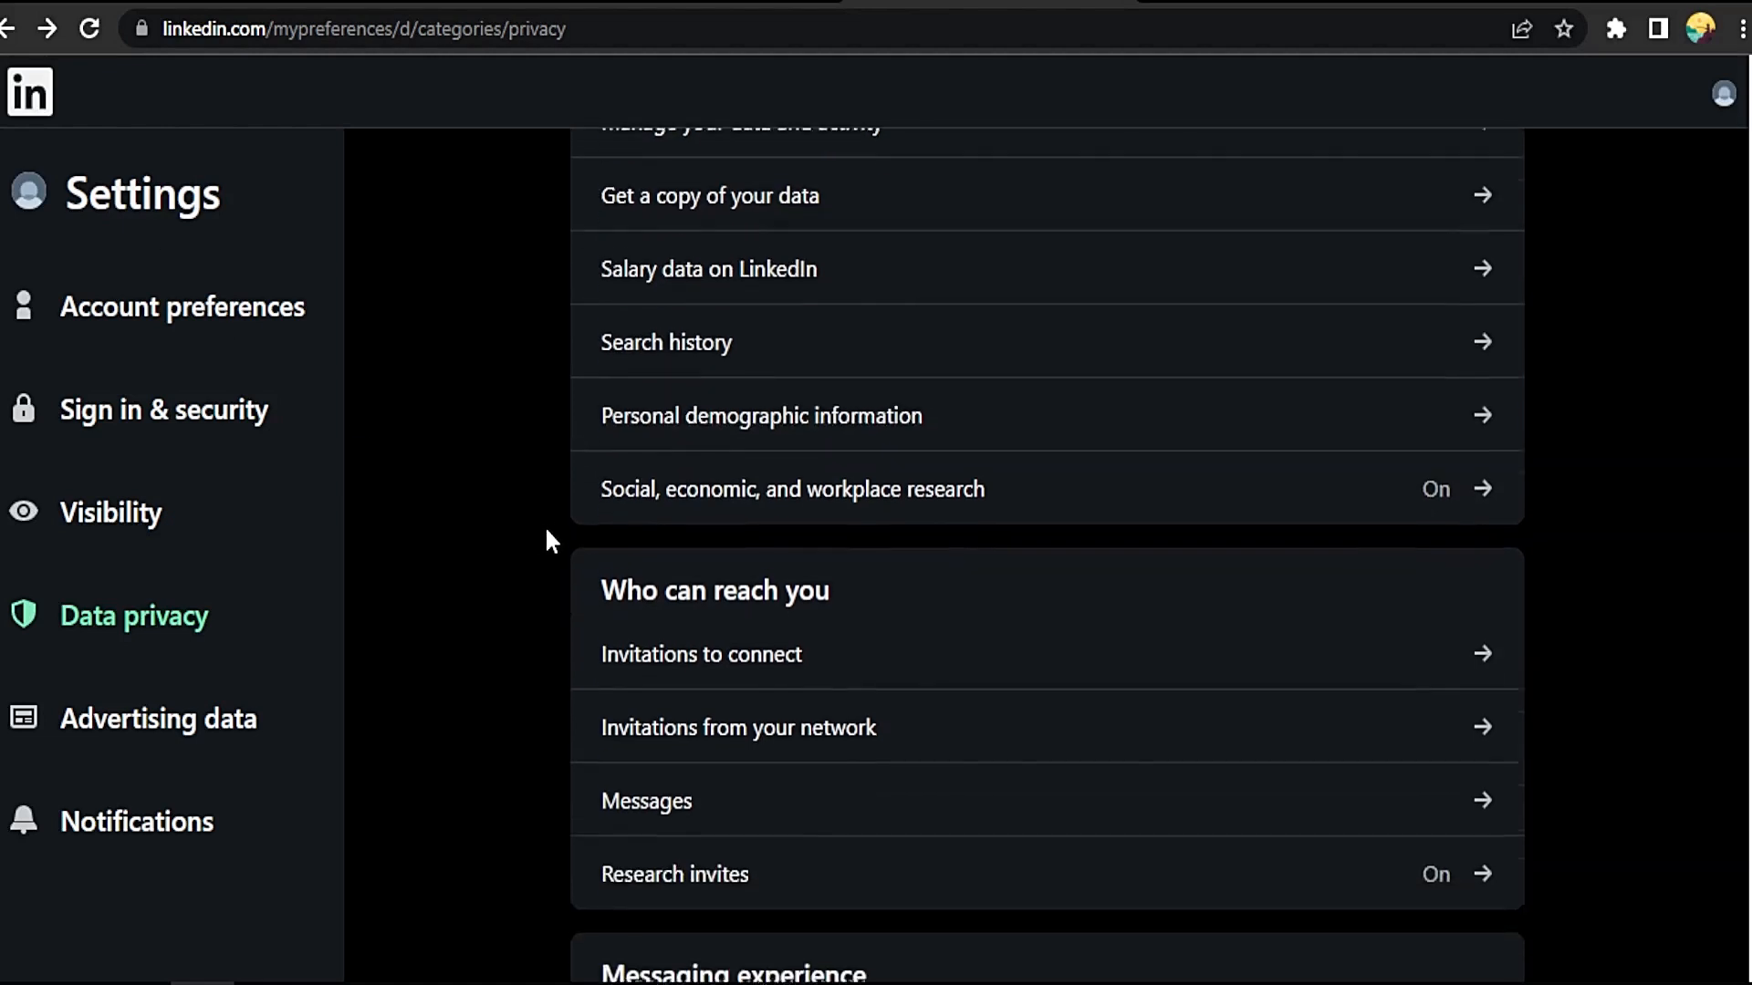
pyautogui.scroll(-3)
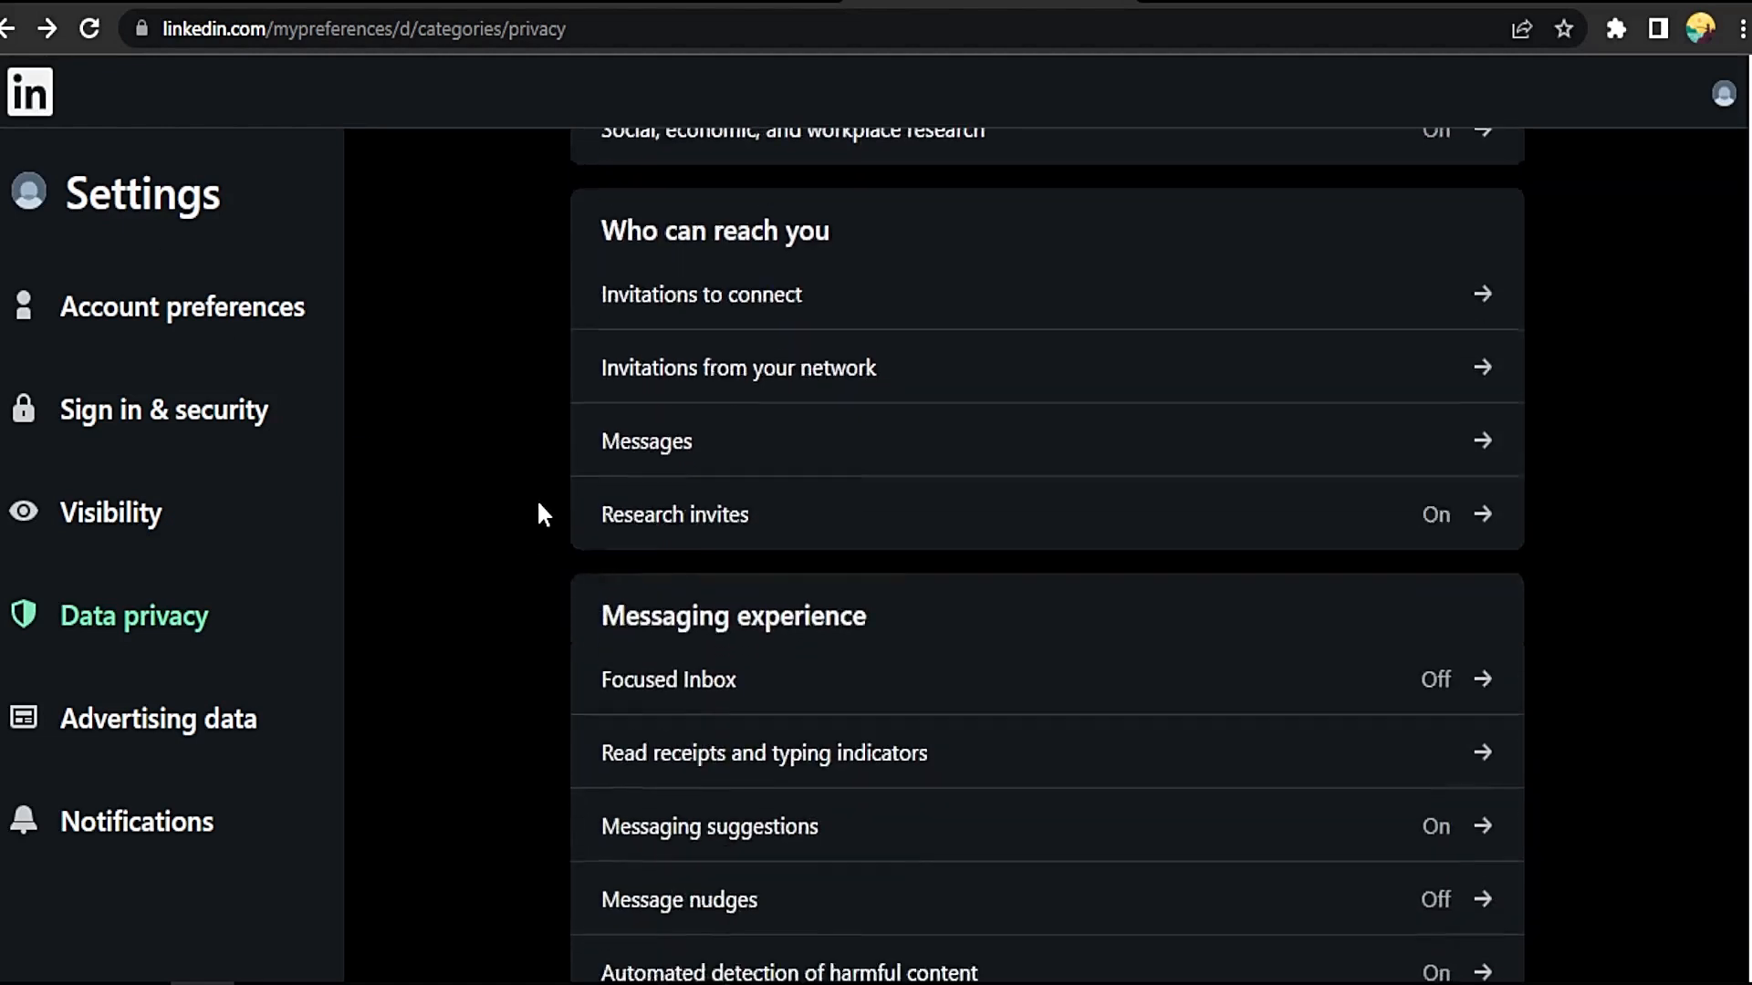
pyautogui.scroll(-3)
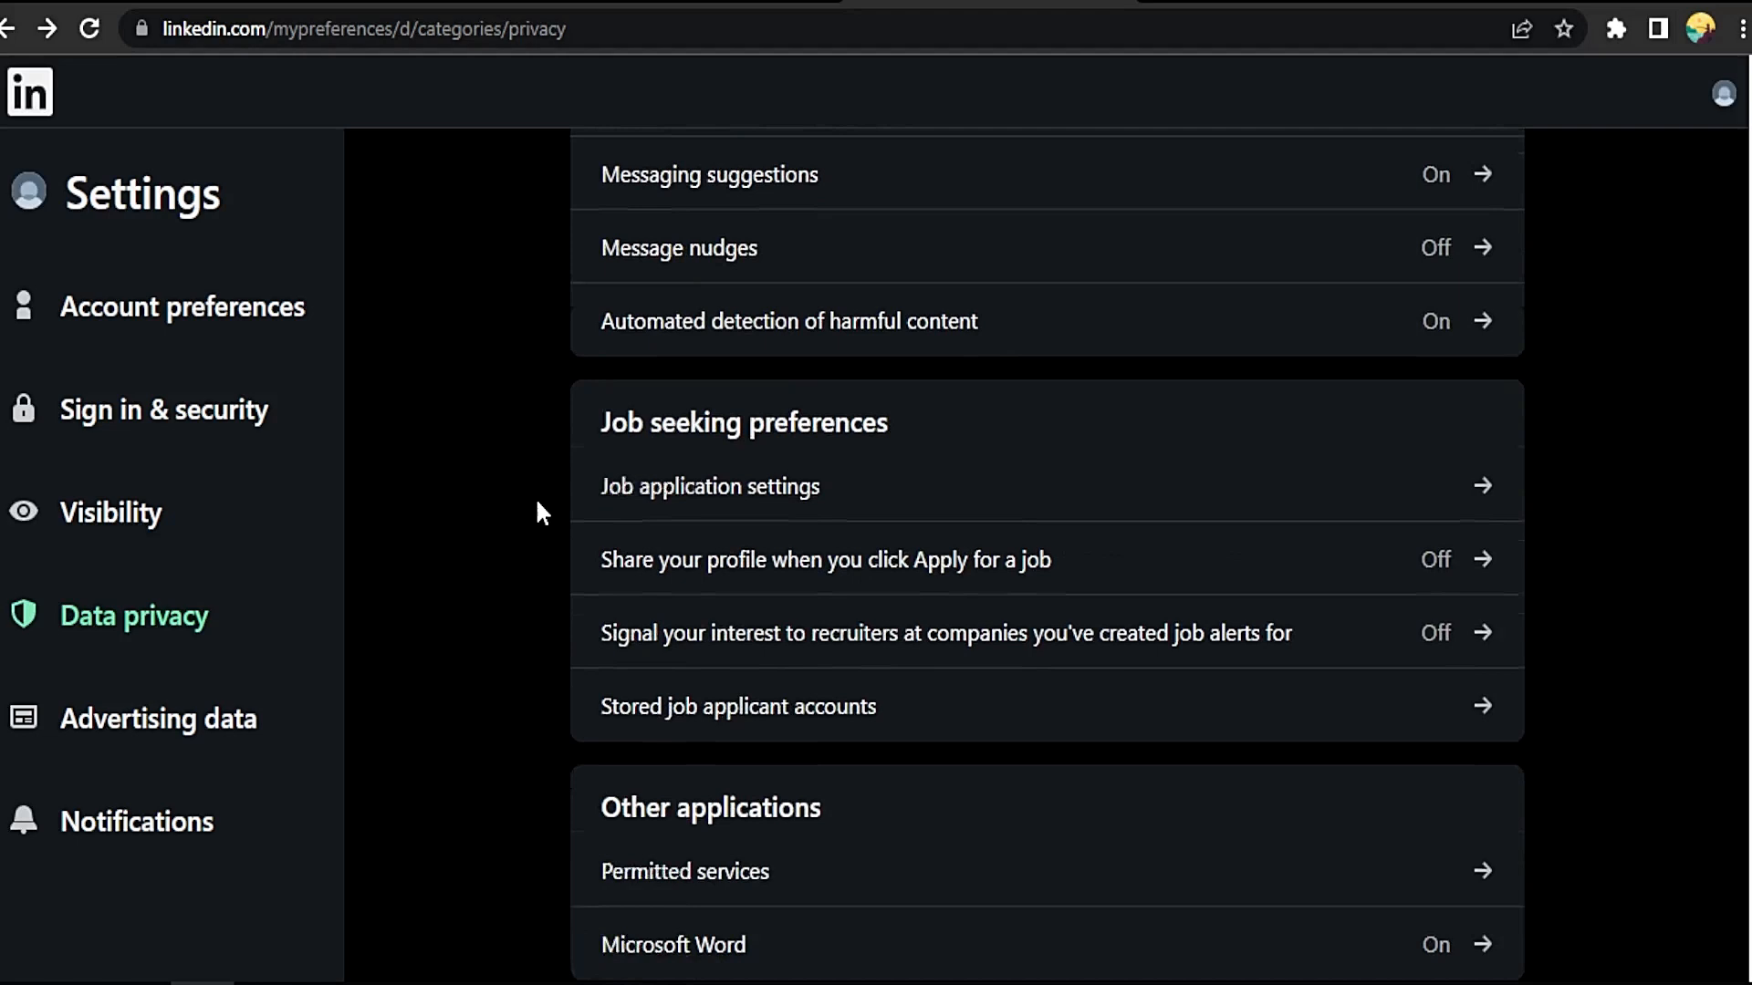
pyautogui.scroll(-3)
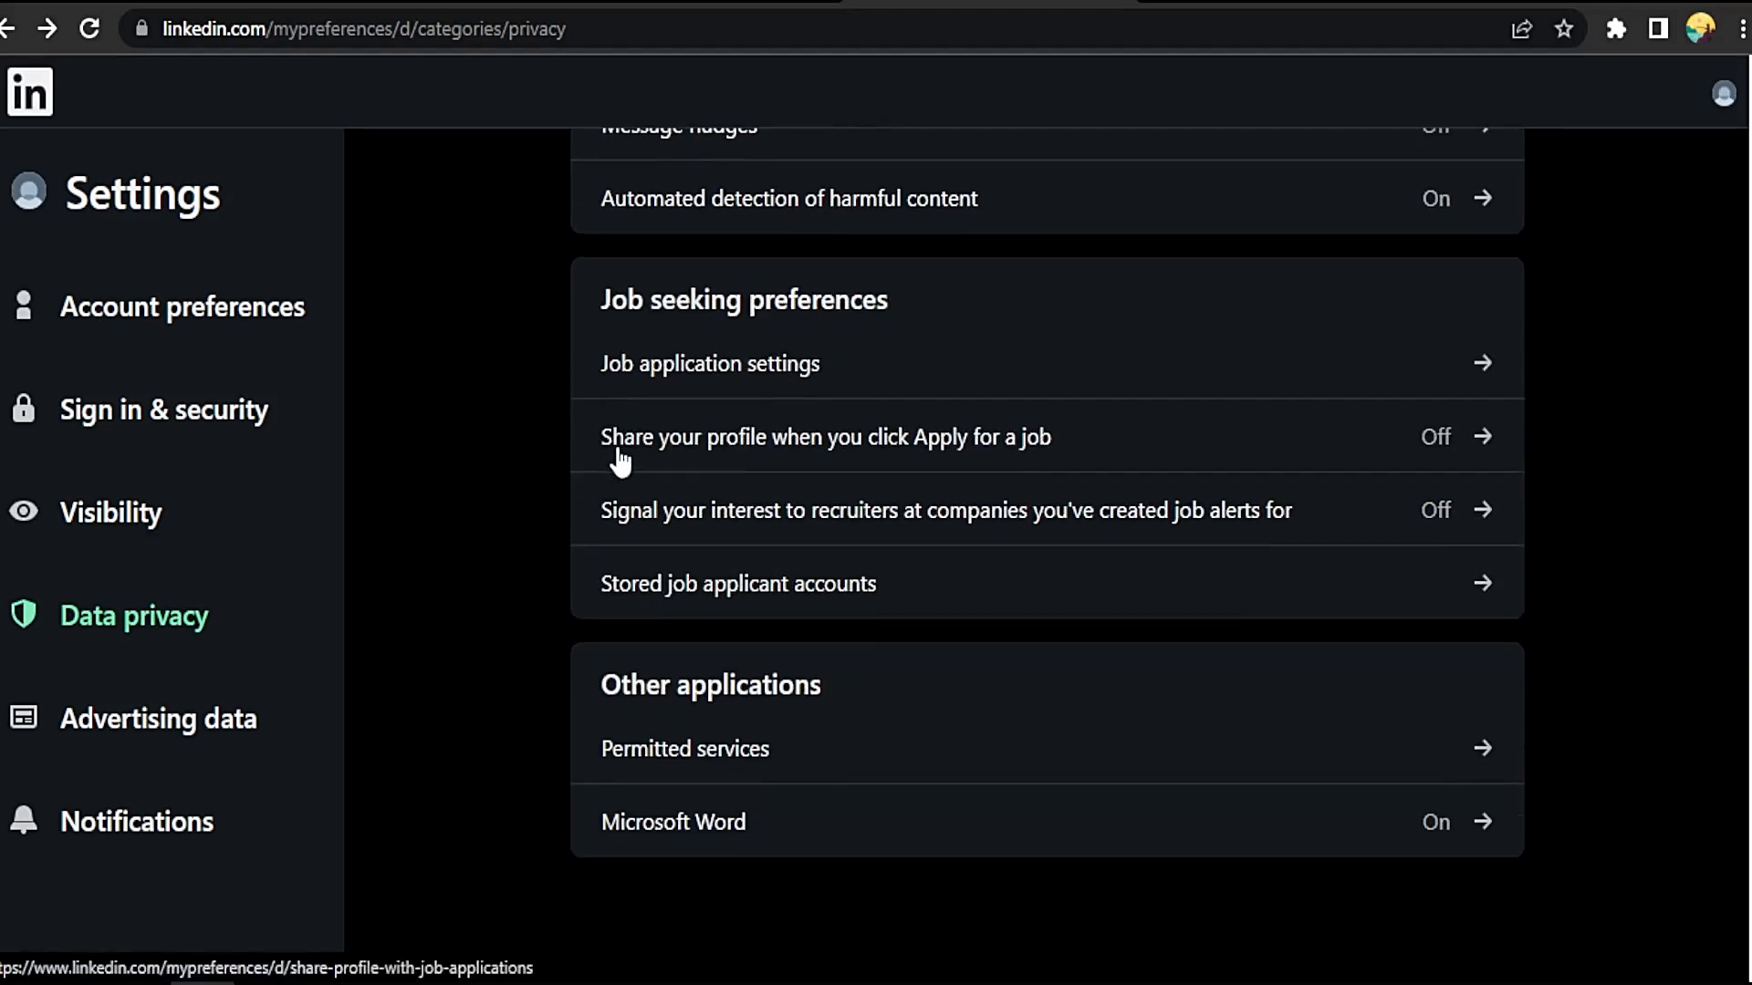
# Switch 'Share your profile when you click Apply' on, then leave it off again.
pyautogui.click(825, 436)
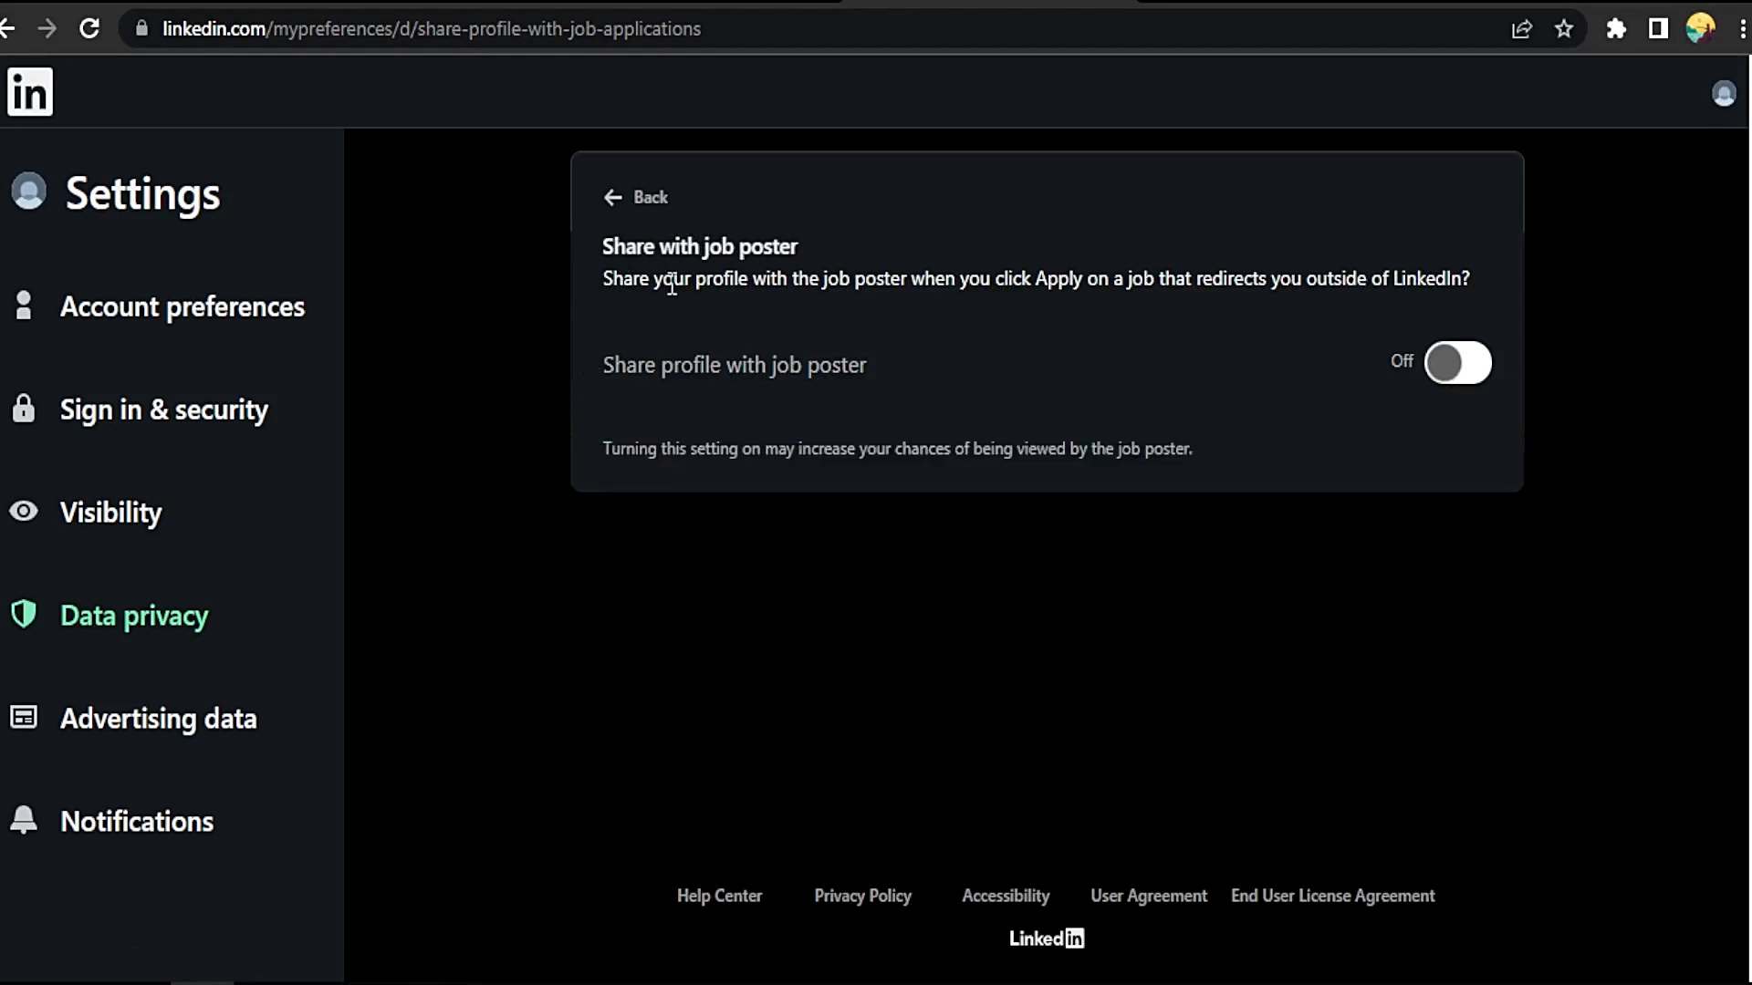
pyautogui.moveTo(1171, 383)
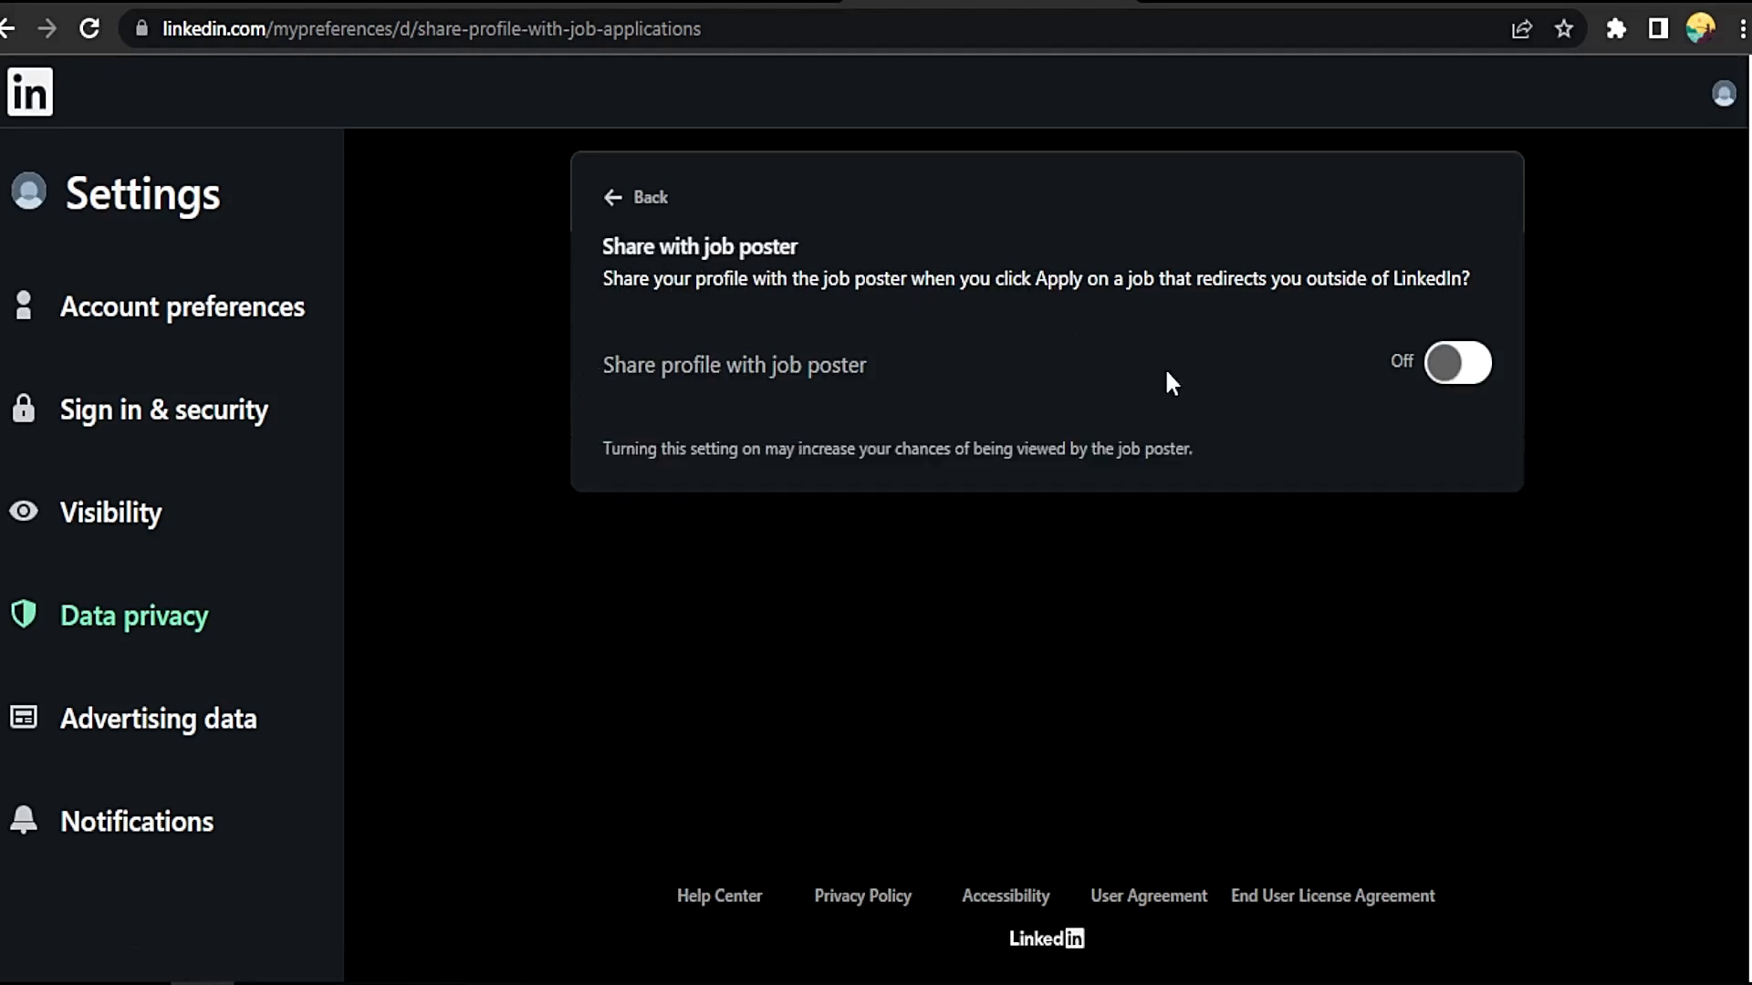
pyautogui.click(1456, 362)
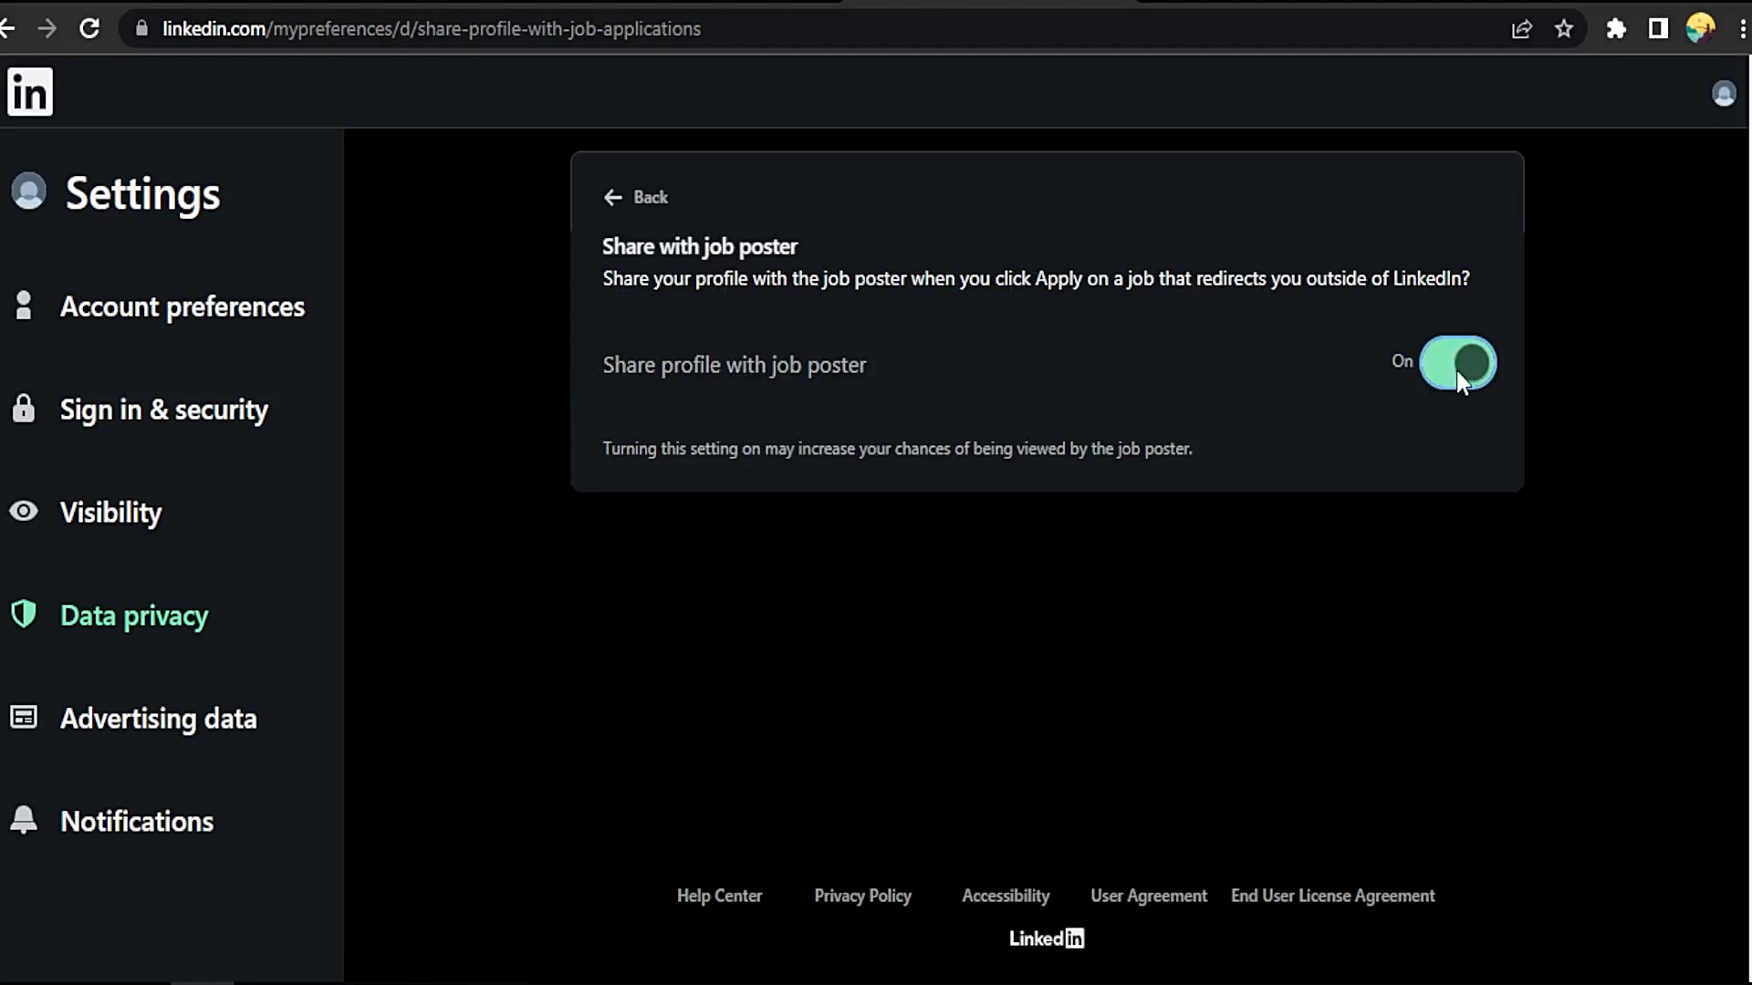
pyautogui.click(1456, 363)
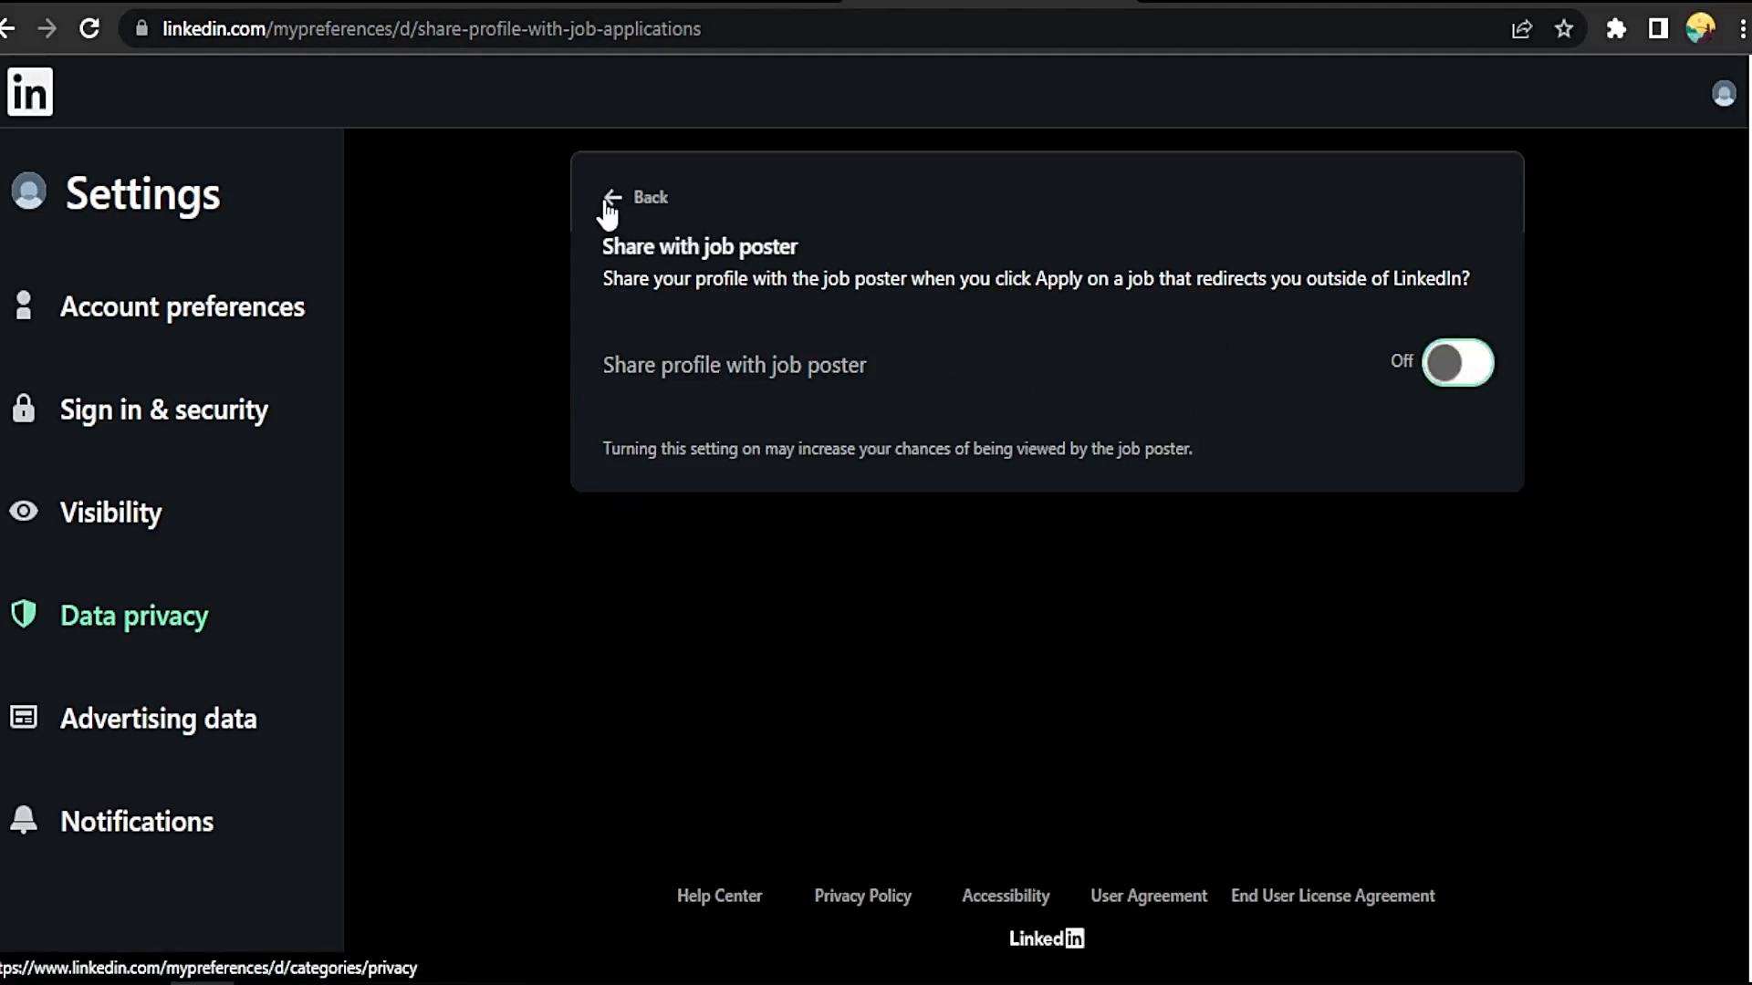